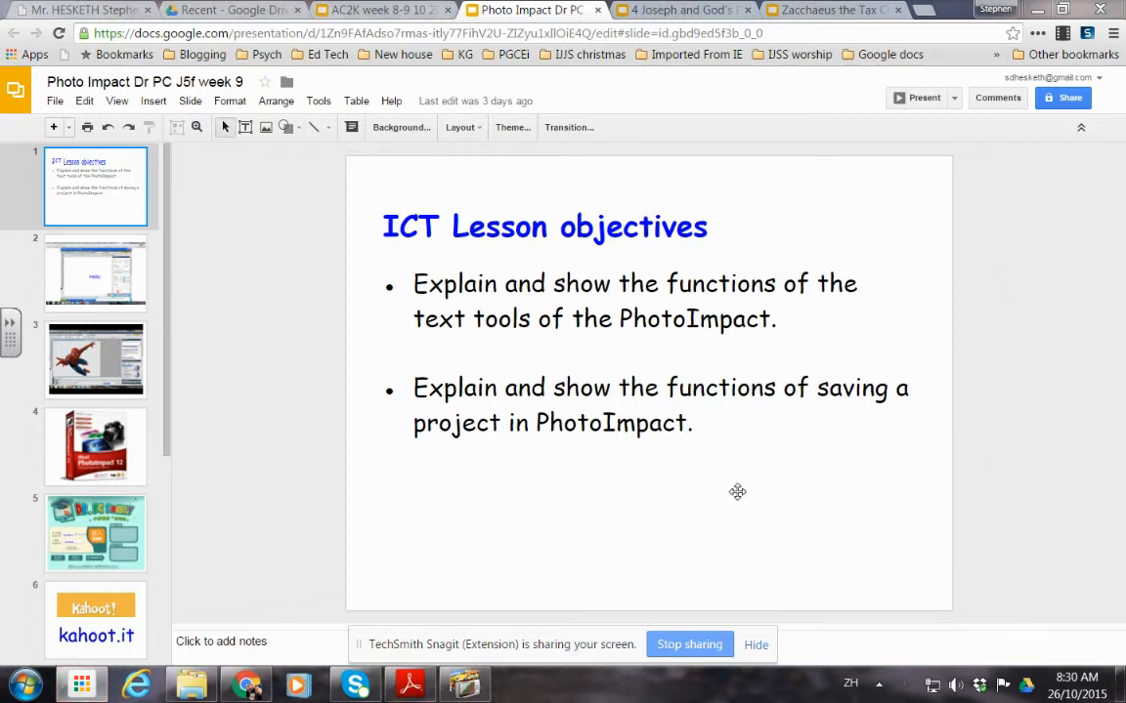
mouse_move(774, 436)
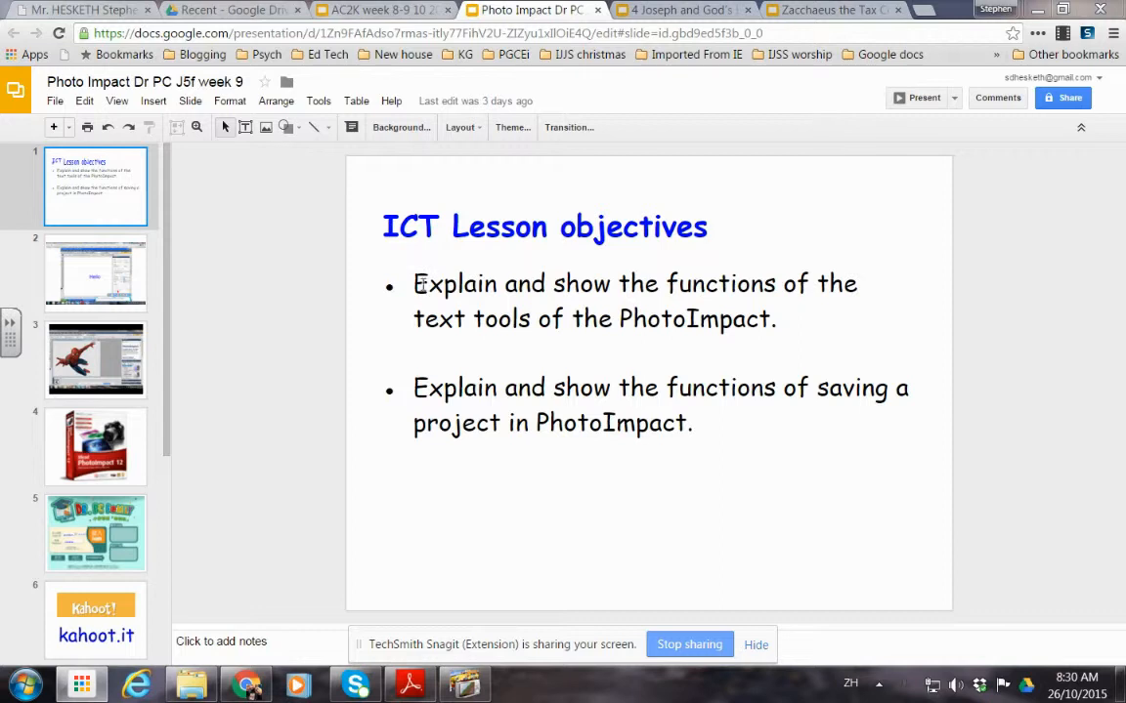
mouse_move(512, 379)
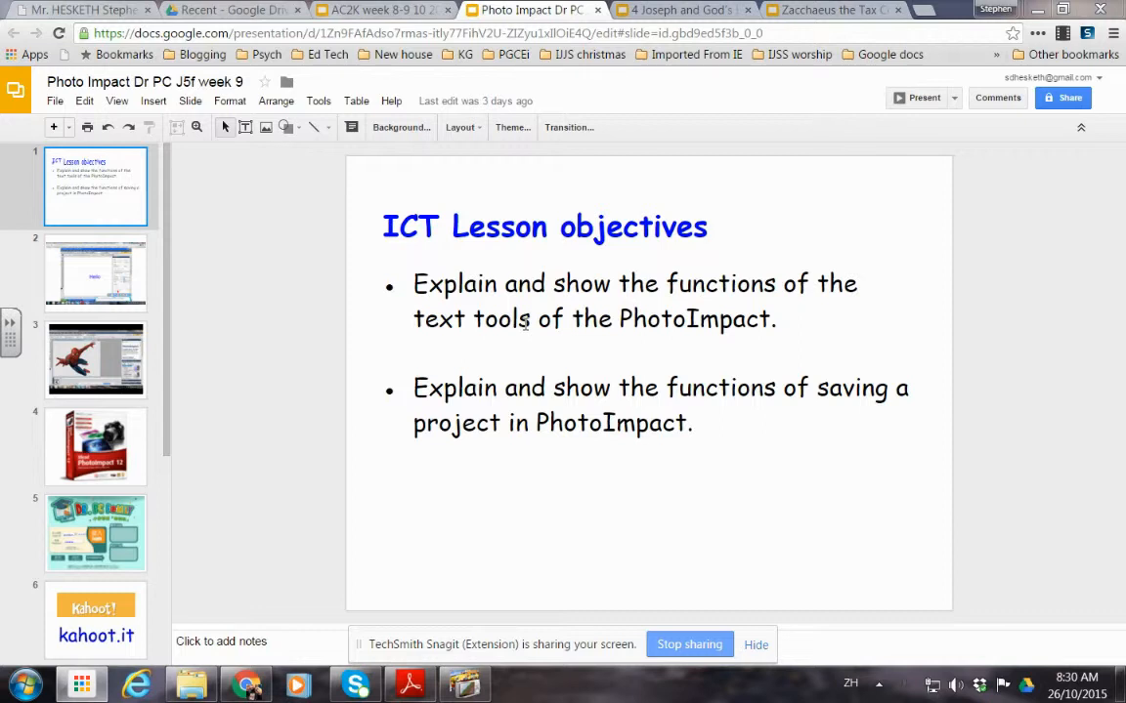
Step: Switch from the Google Slides lesson to the PhotoImpact window
click(465, 684)
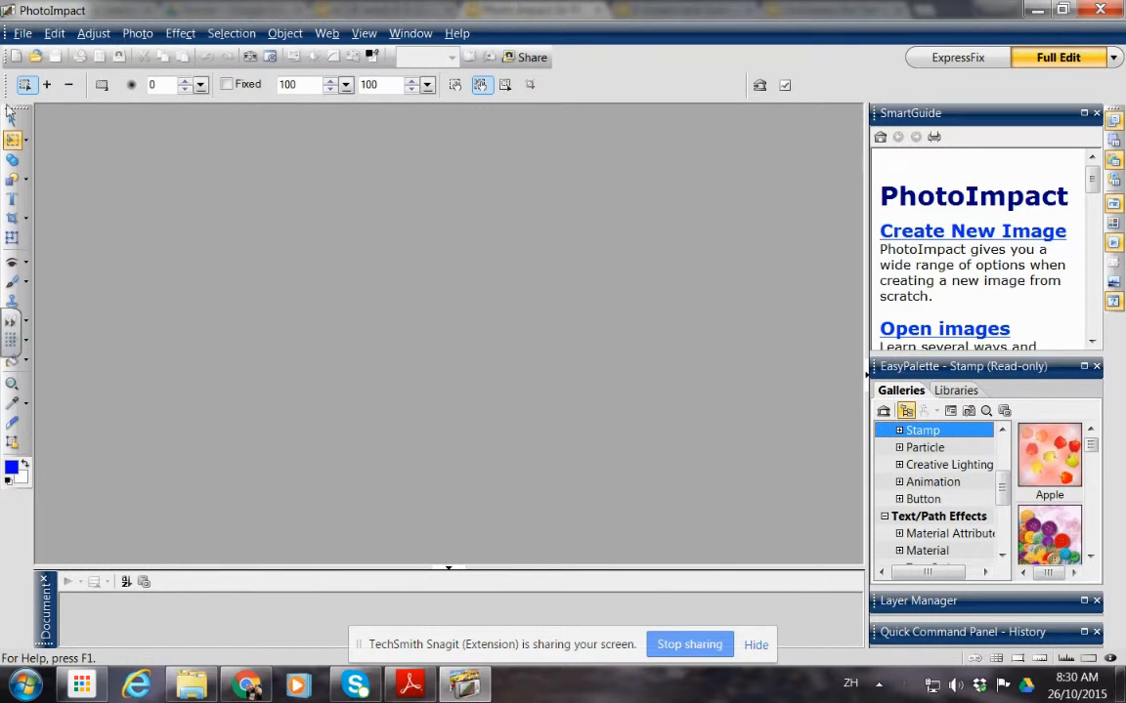
Step: Open the Samson picture from the My Pictures folder into the workspace
click(21, 31)
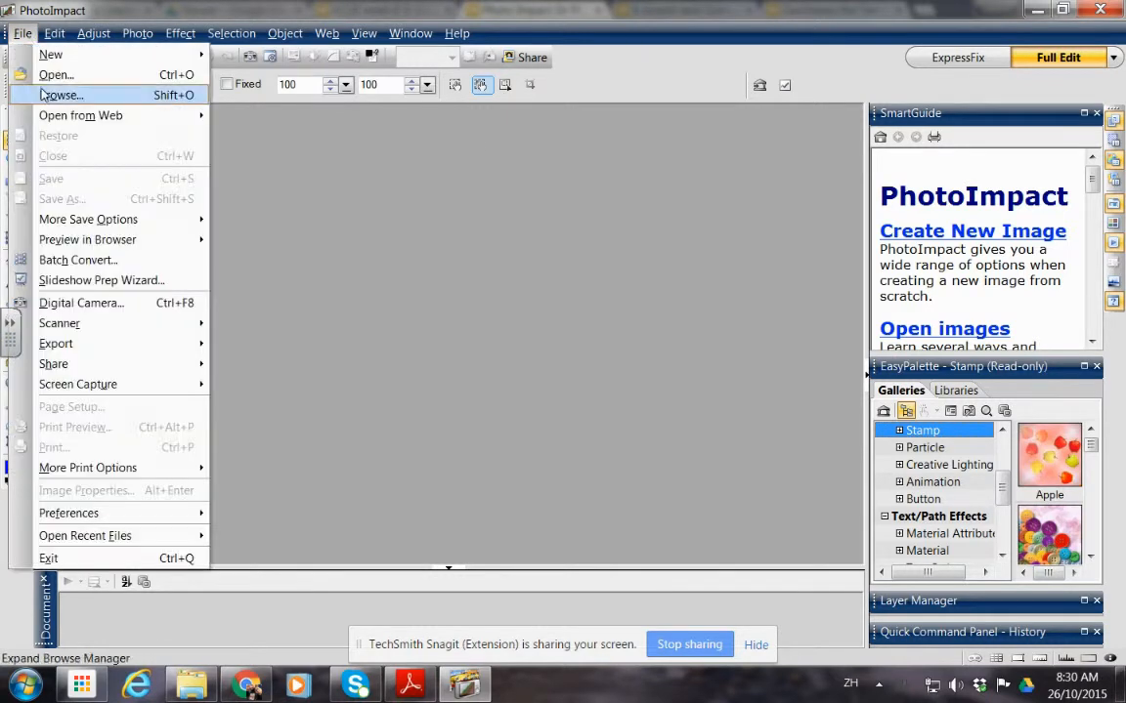
click(55, 75)
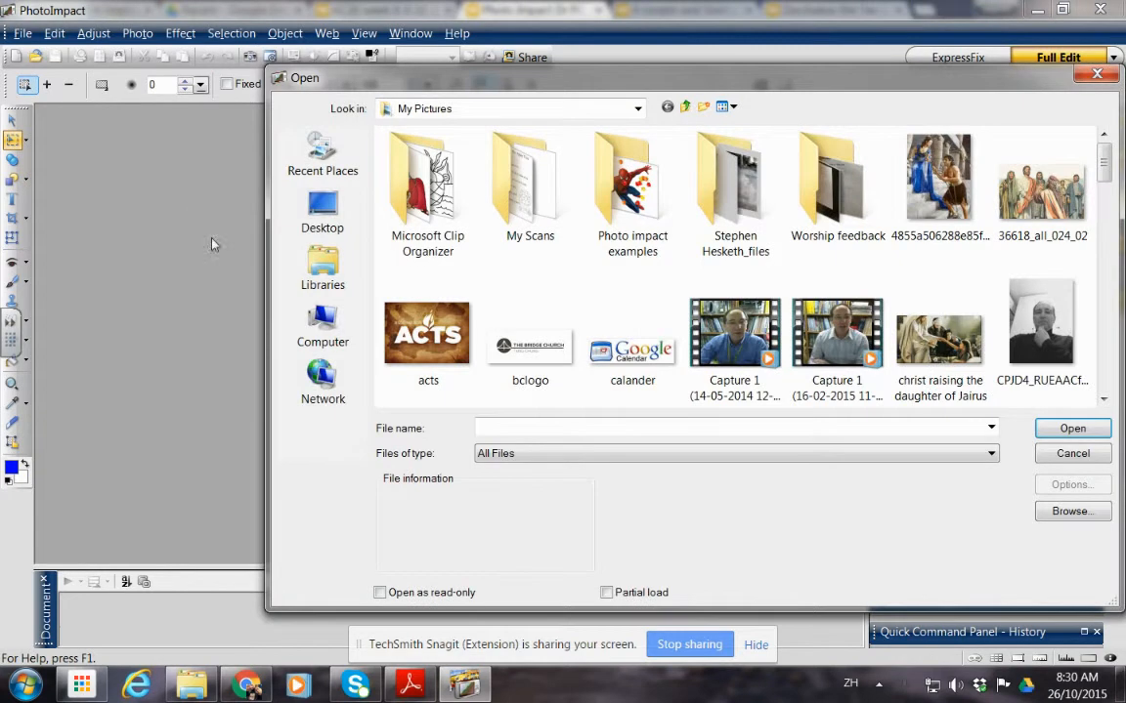
mouse_move(309, 477)
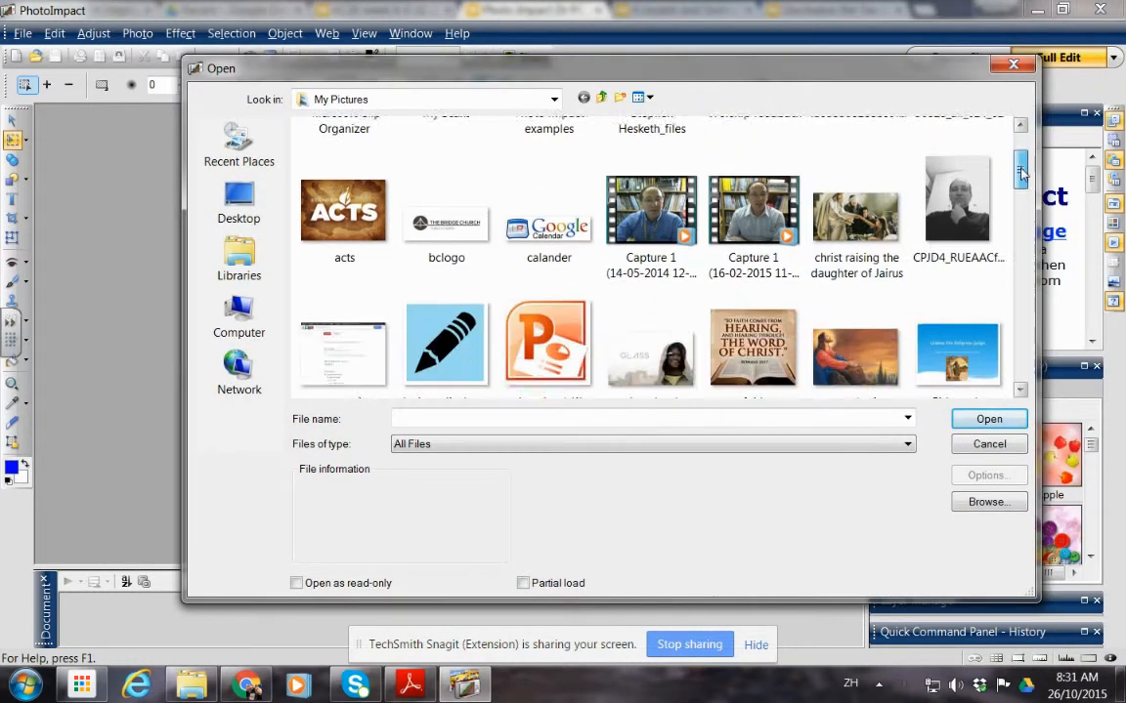
scroll(down, 3)
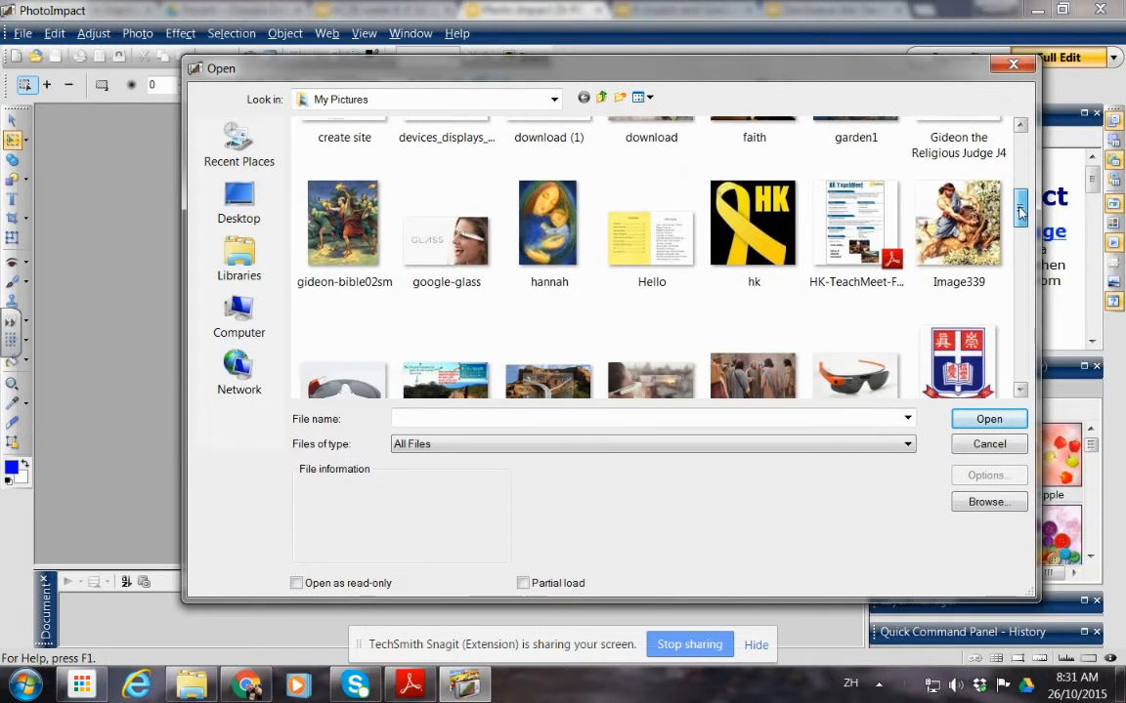
scroll(down, 3)
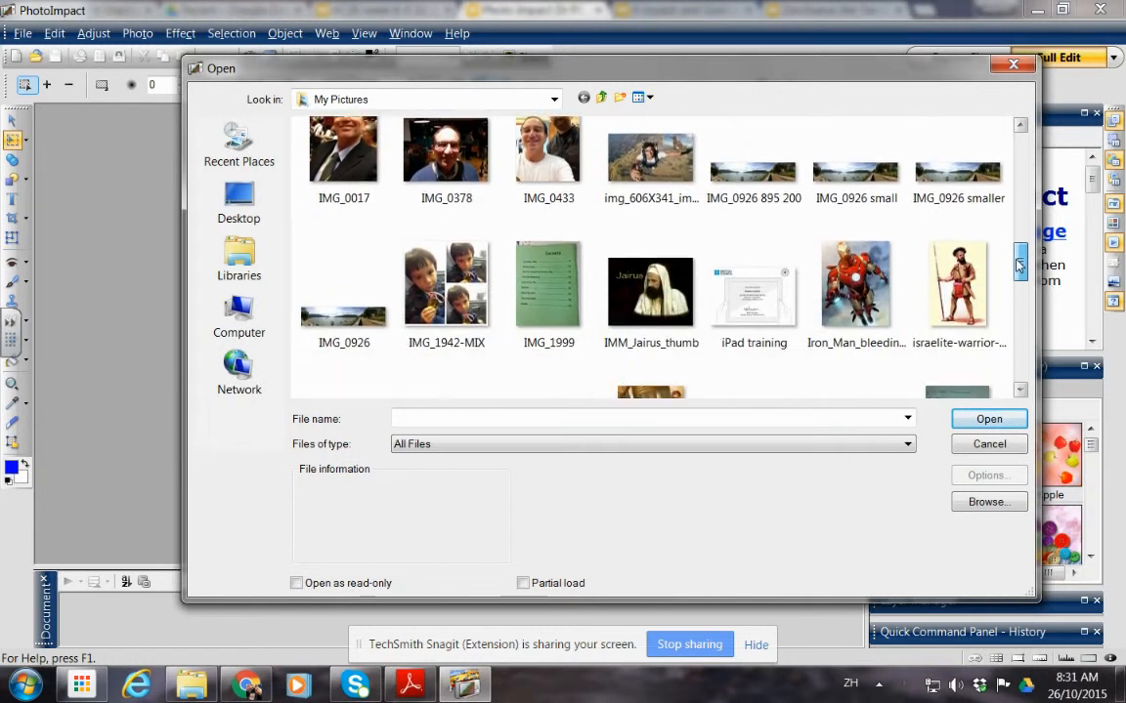
scroll(down, 3)
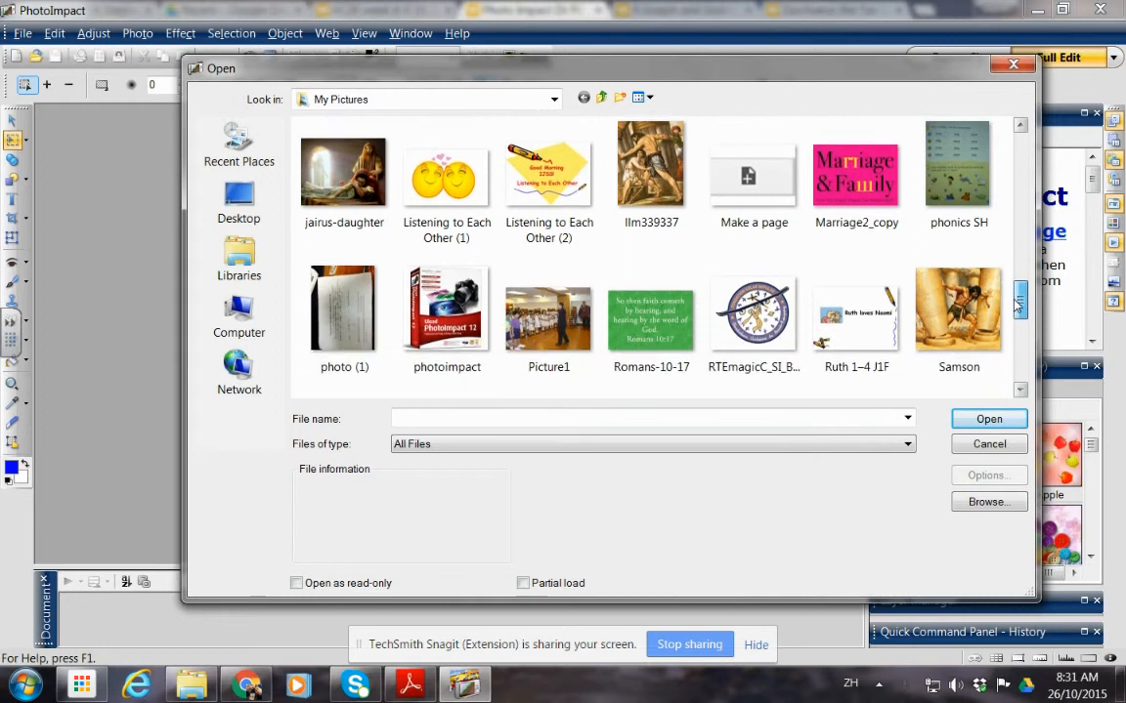
scroll(down, 3)
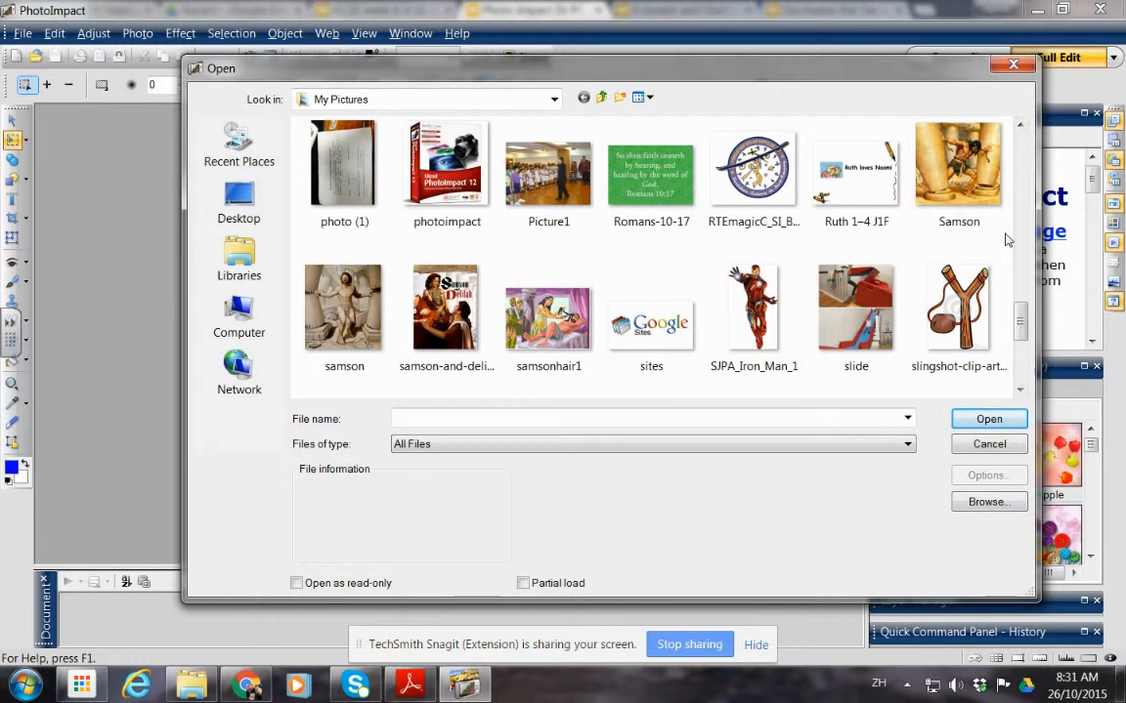
mouse_move(344, 303)
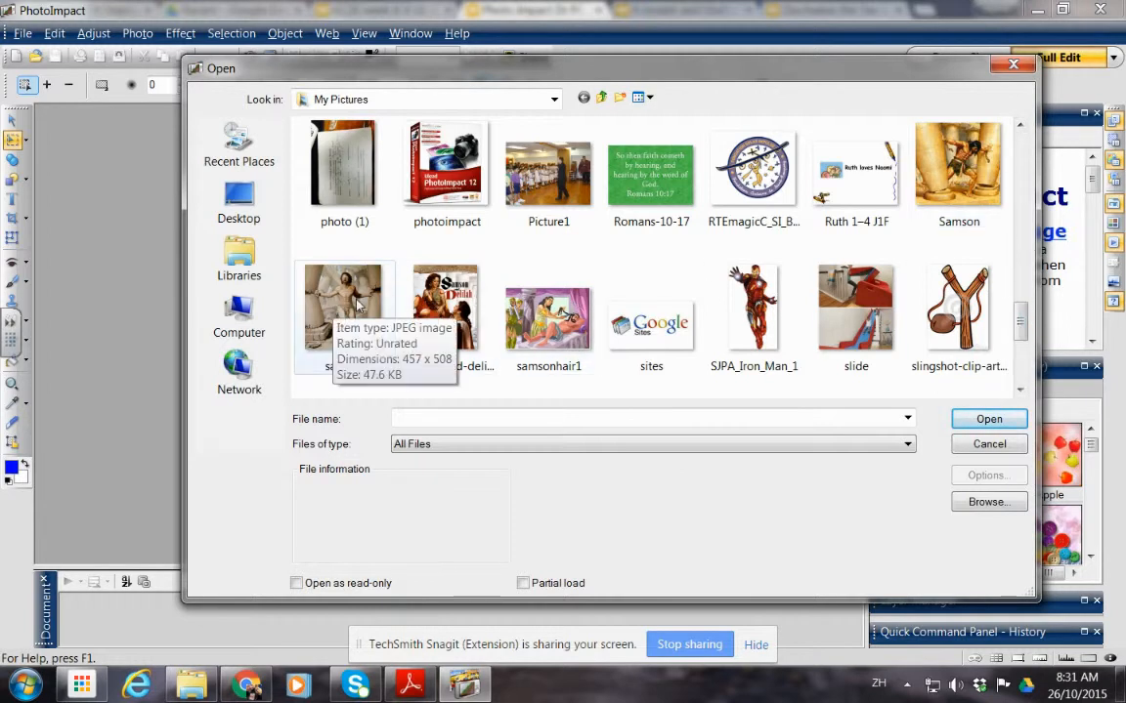
click(953, 166)
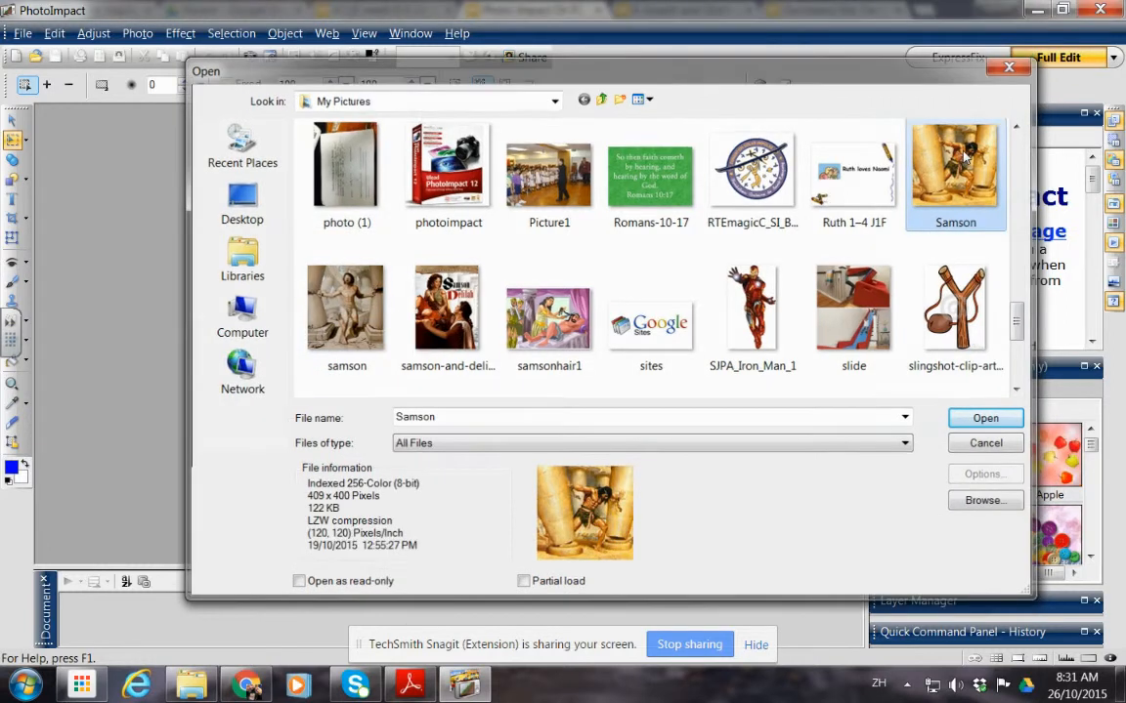
click(985, 418)
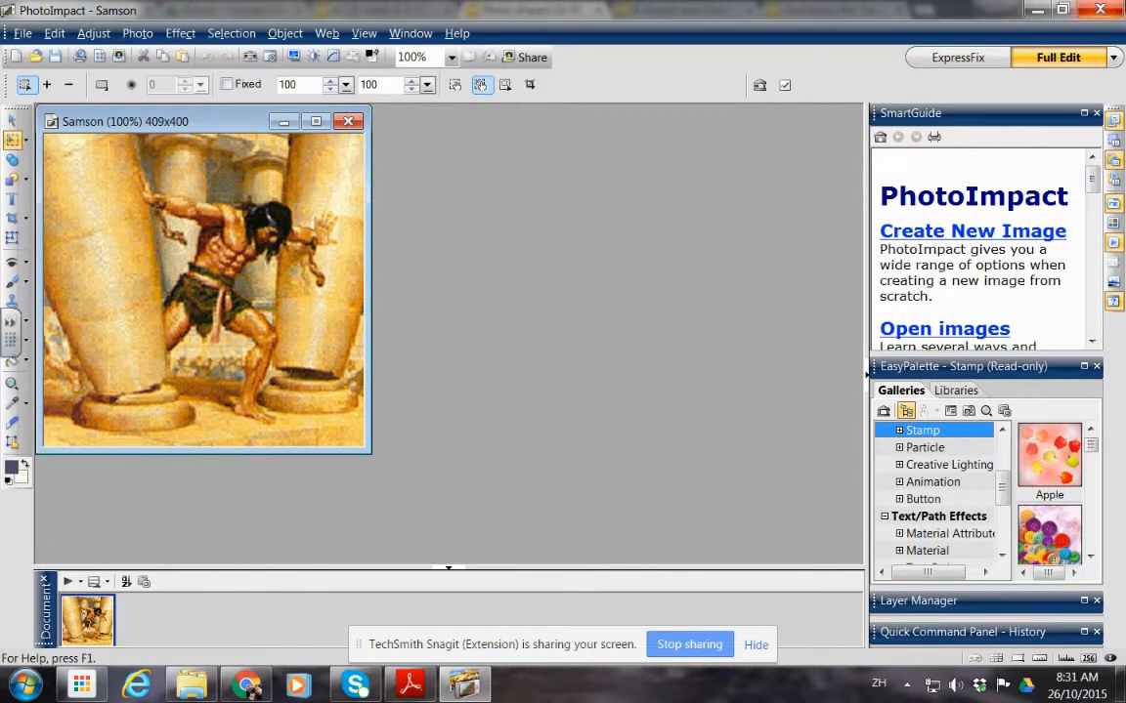
Step: Enlarge the image and add a text caption 'This is Samson' at the top
click(316, 121)
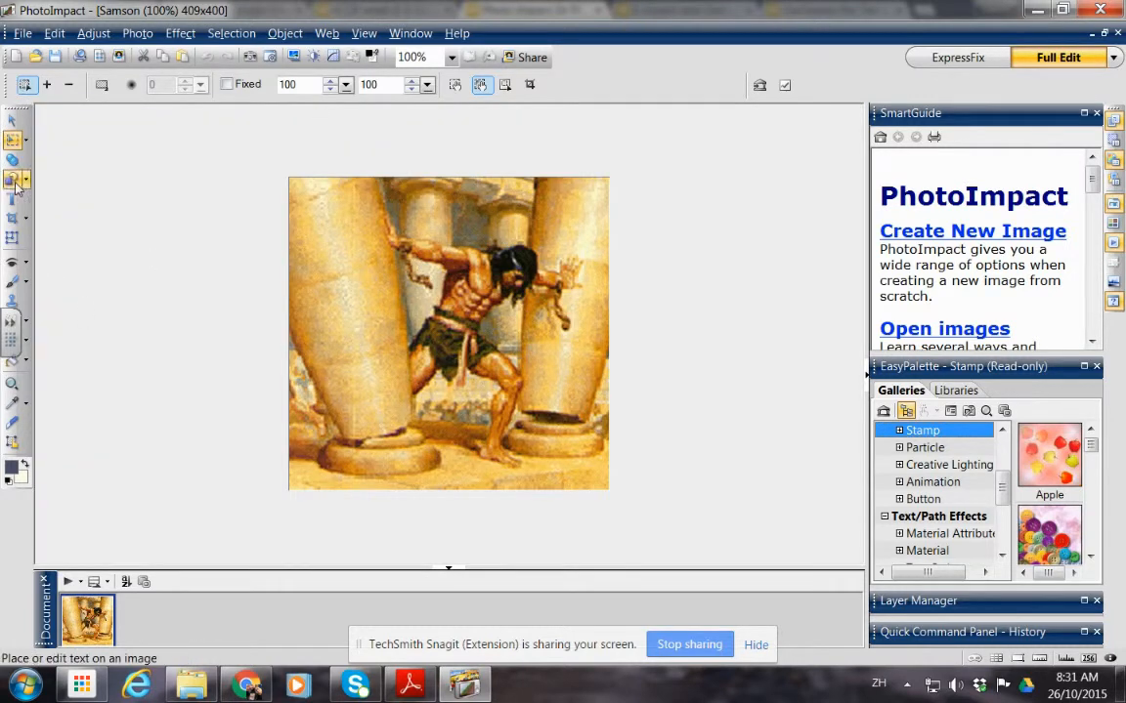
mouse_move(14, 201)
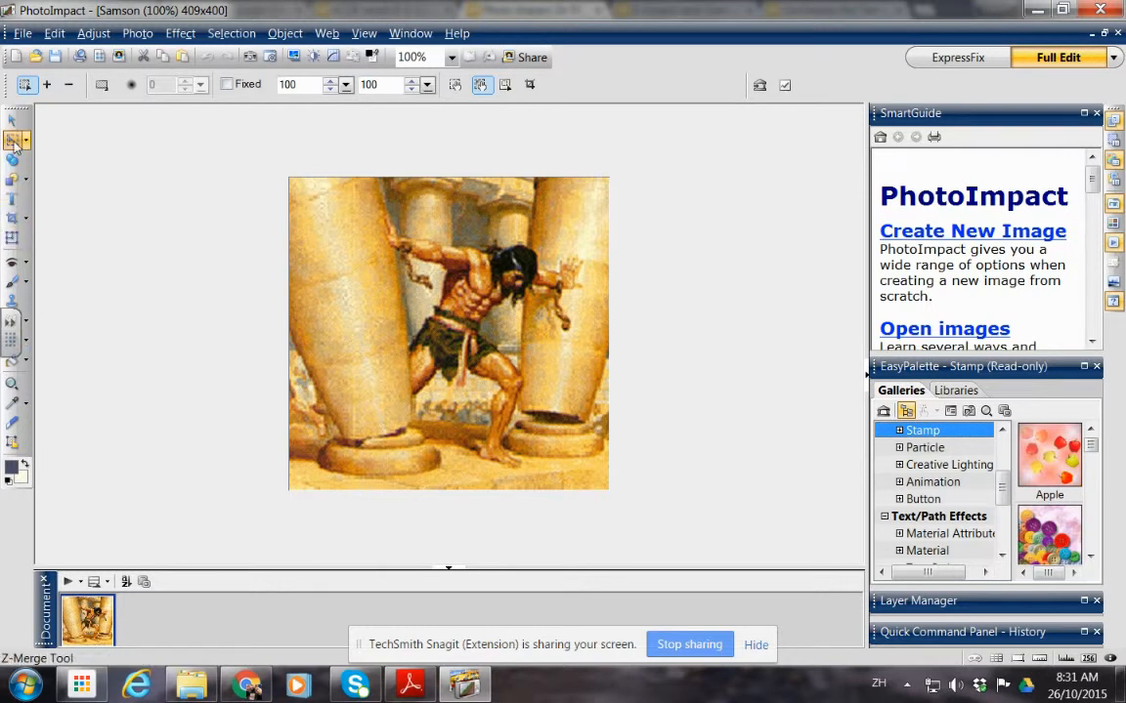
mouse_move(14, 201)
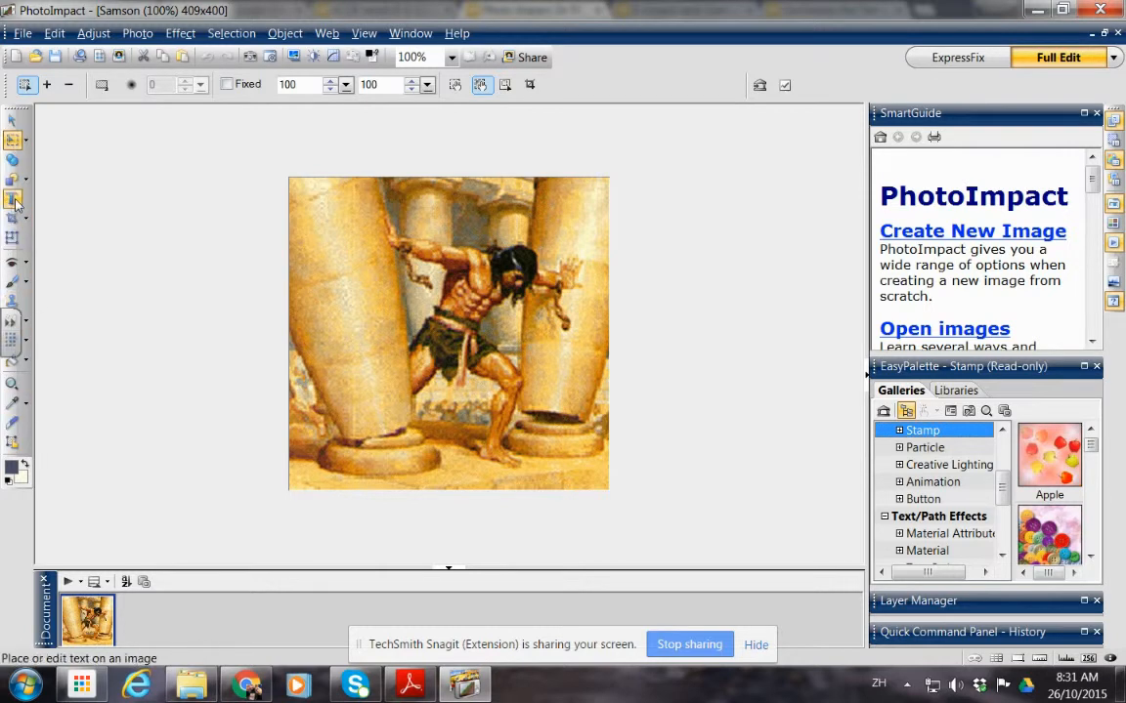
click(11, 200)
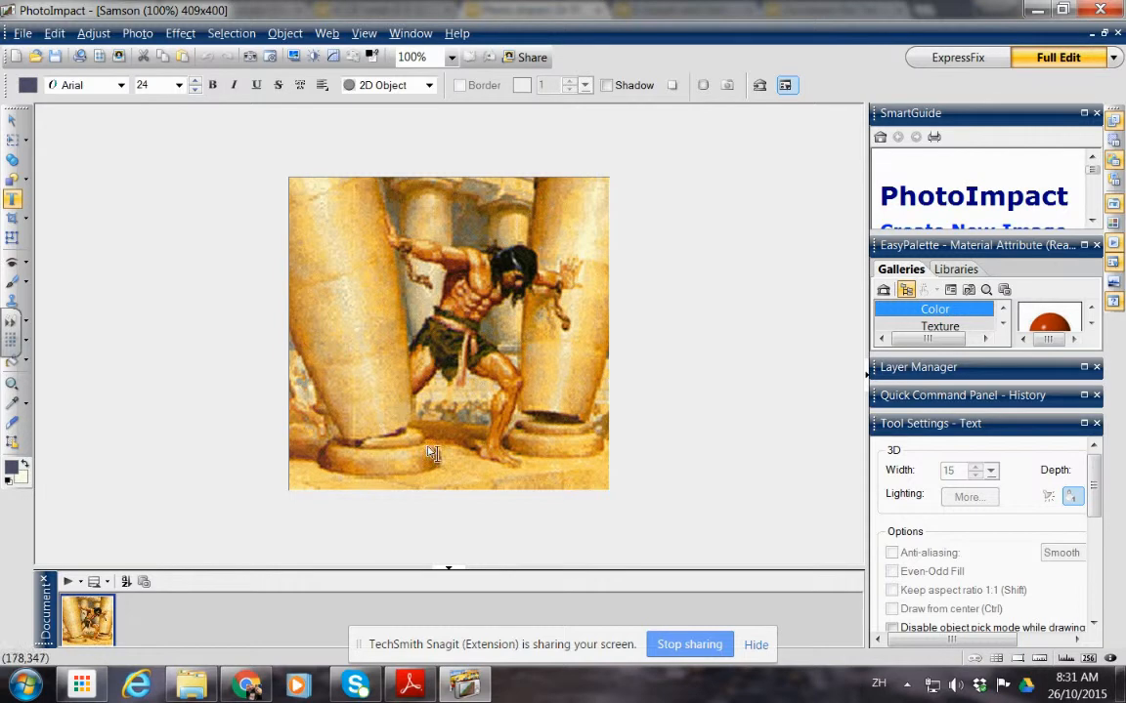
mouse_move(350, 219)
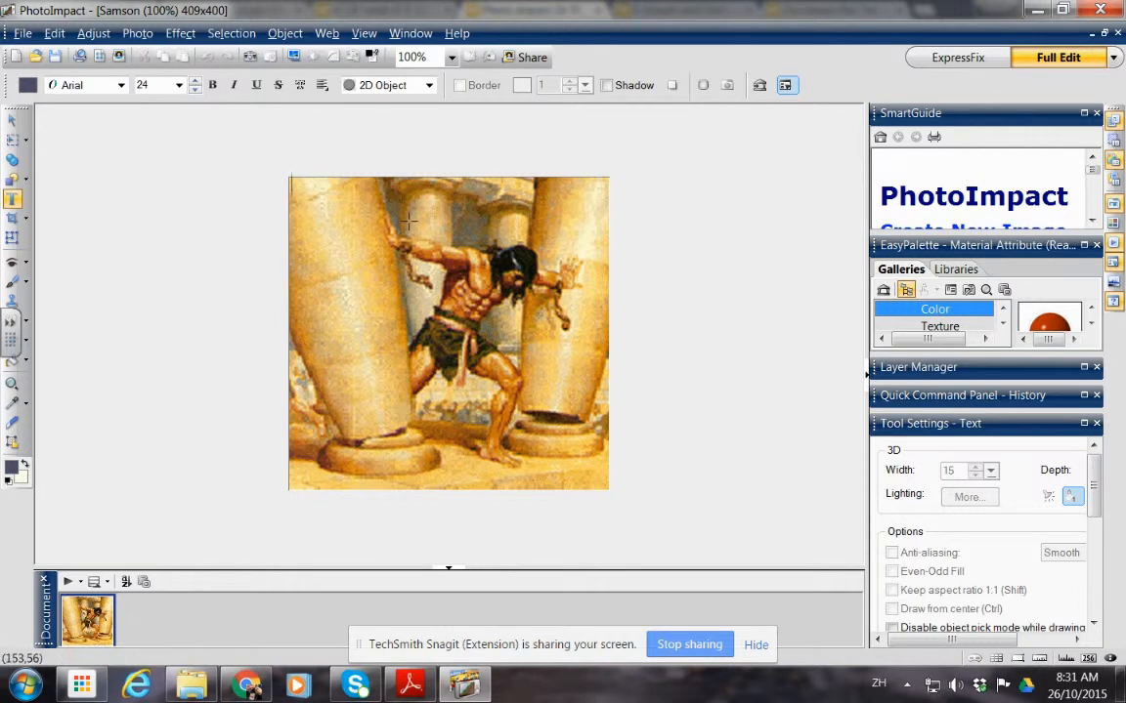
text(This)
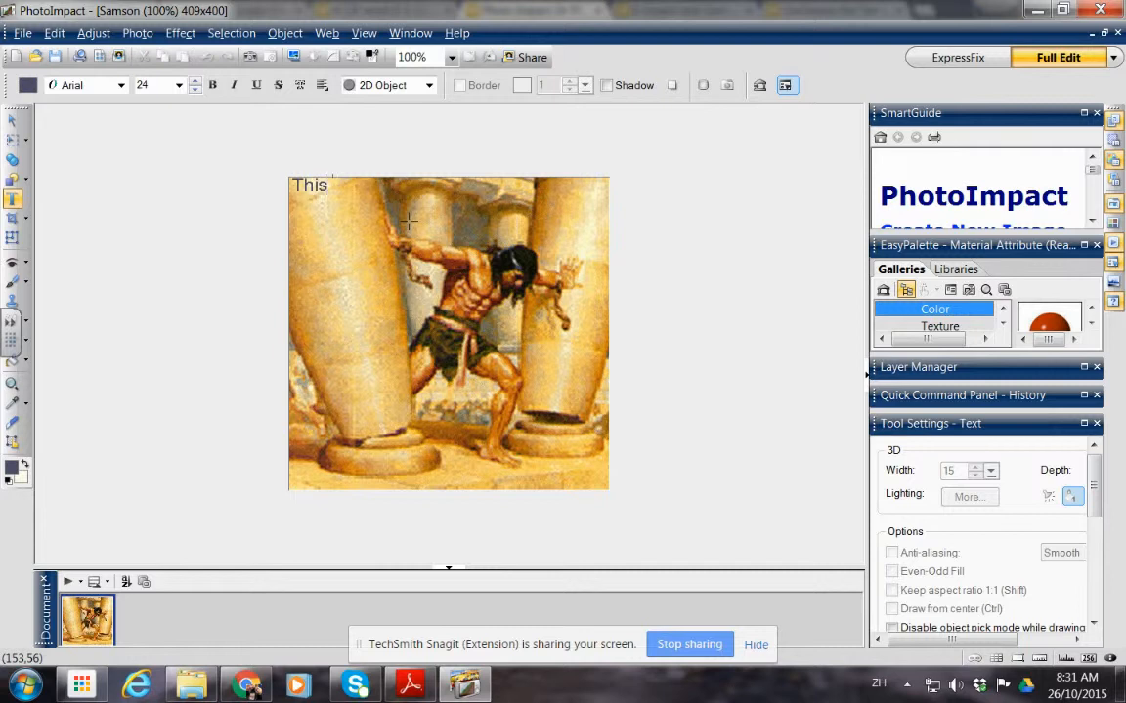
text(is)
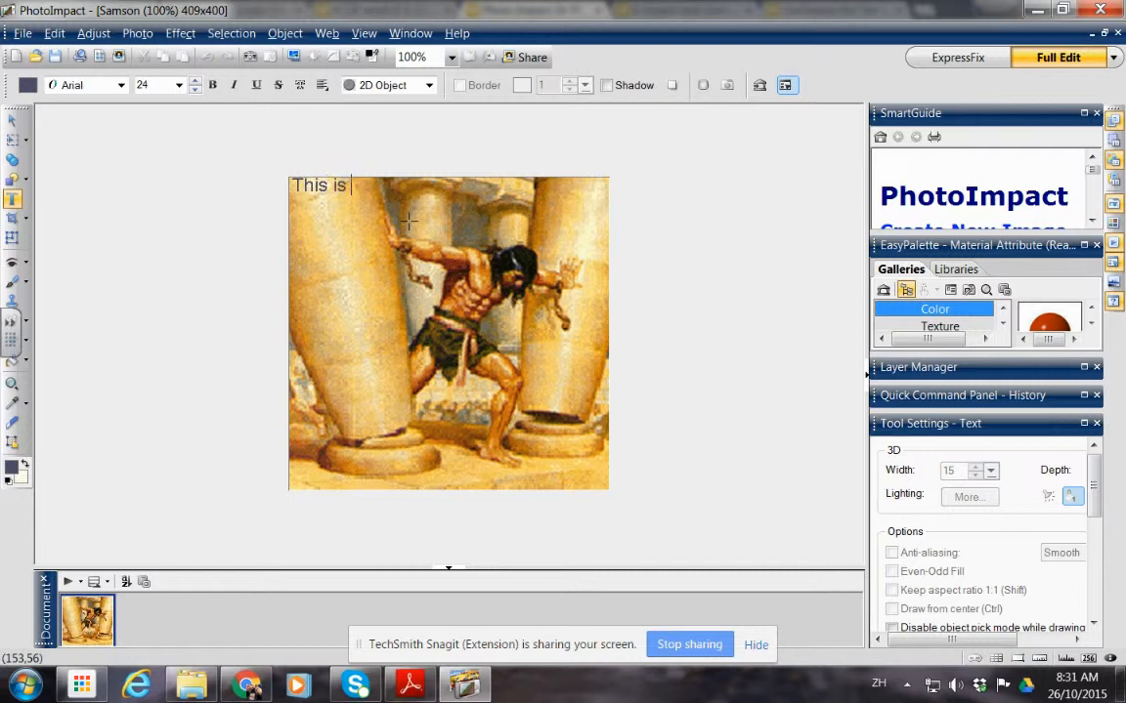
text(Sam)
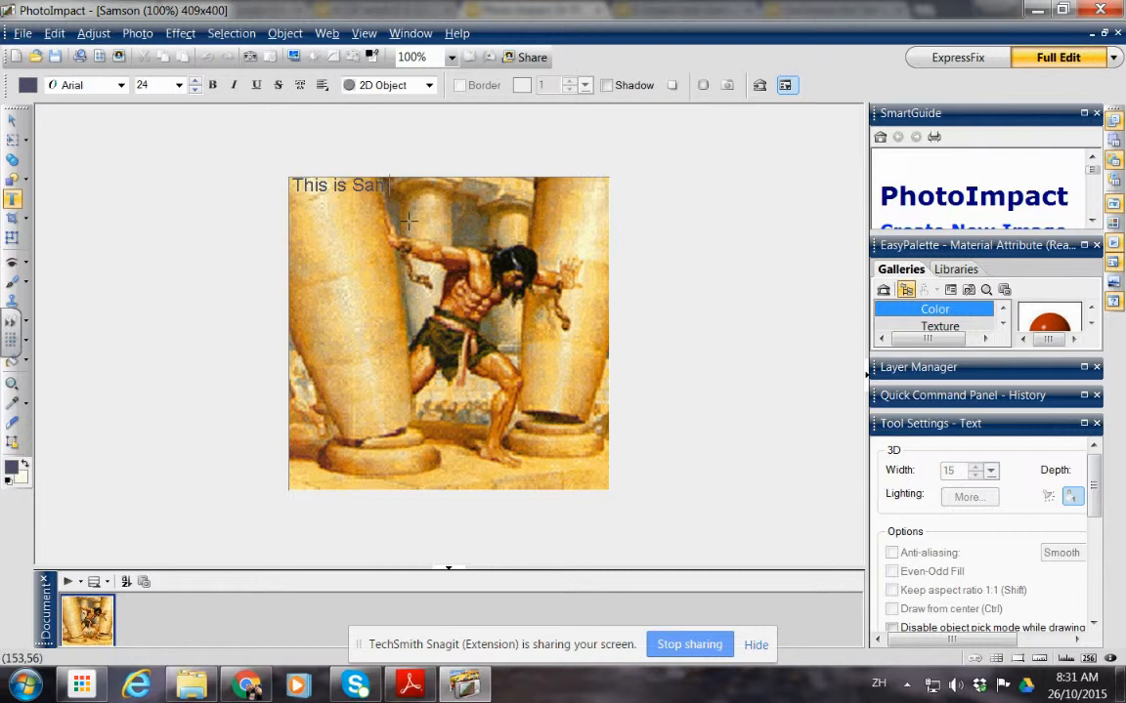
text(son)
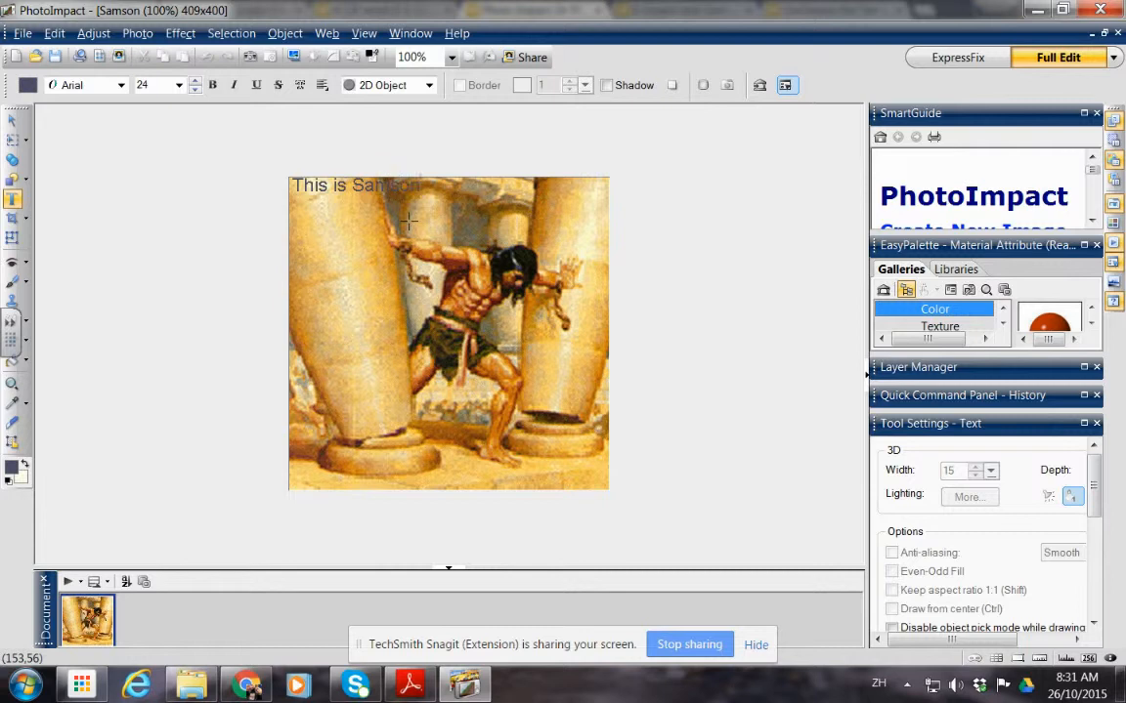
mouse_move(645, 395)
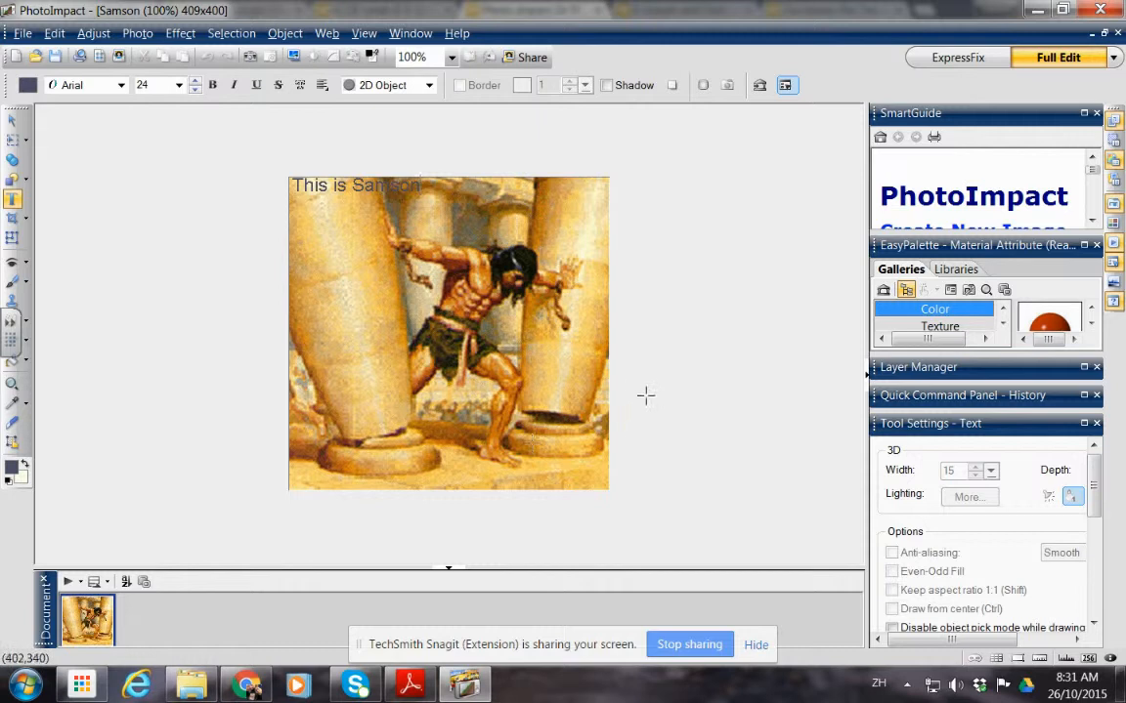
mouse_move(619, 340)
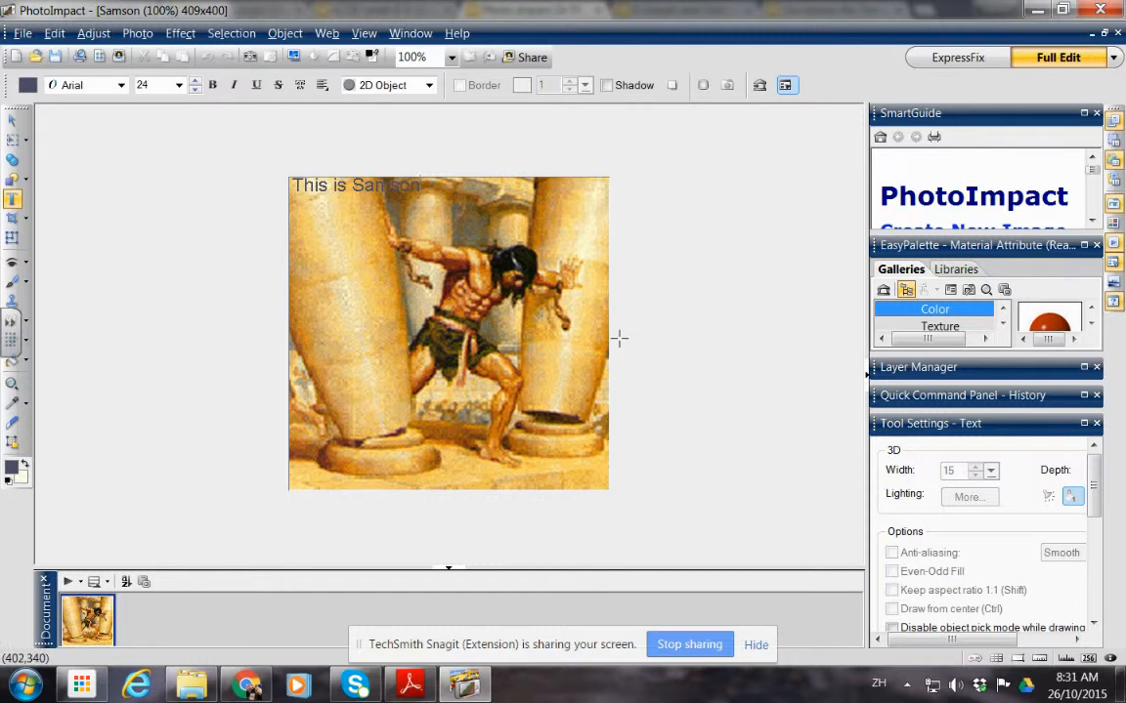
mouse_move(562, 394)
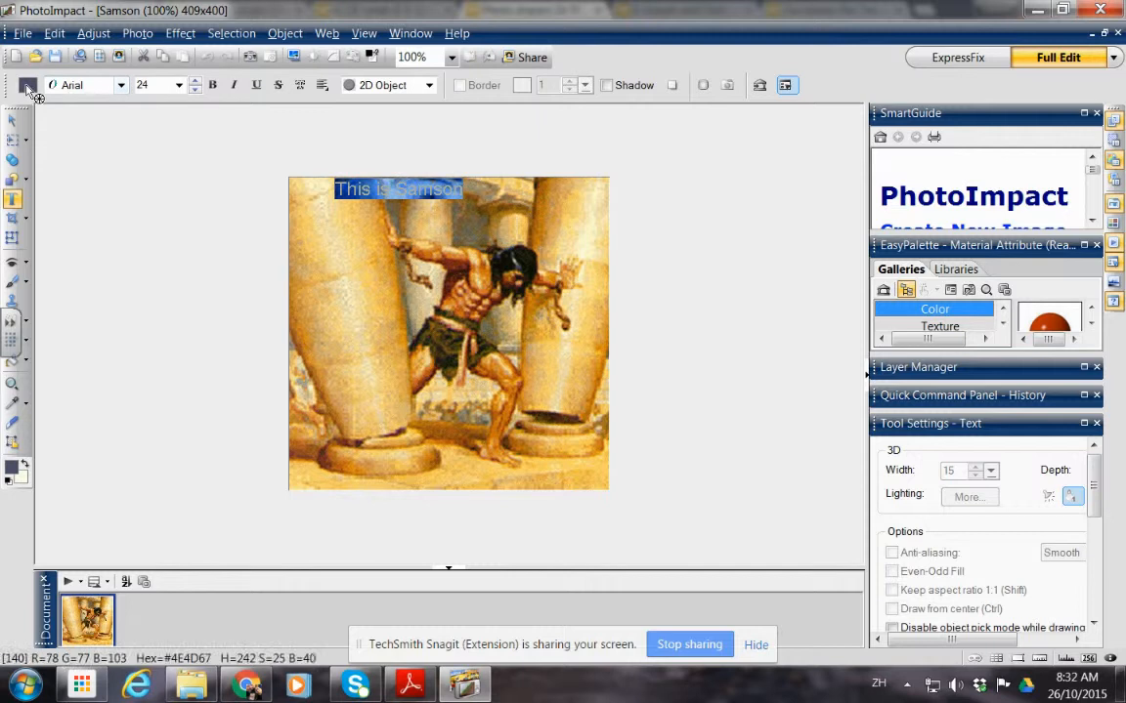
Step: Select the caption and make it bold at font size 40
click(27, 86)
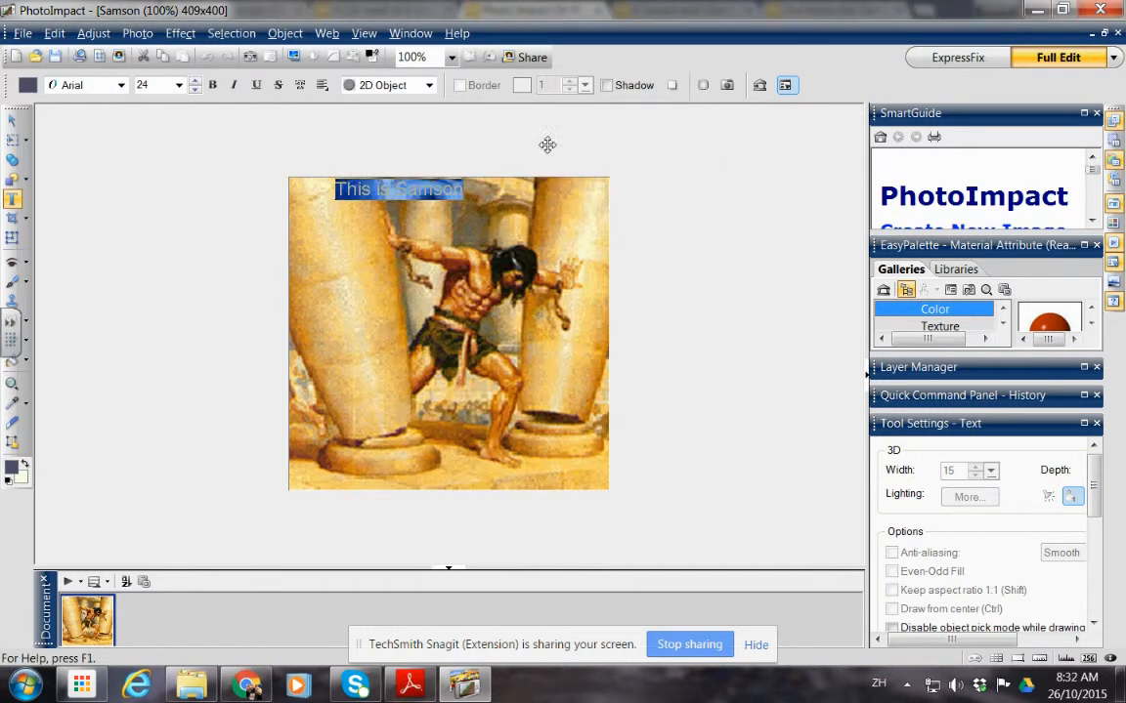
click(213, 86)
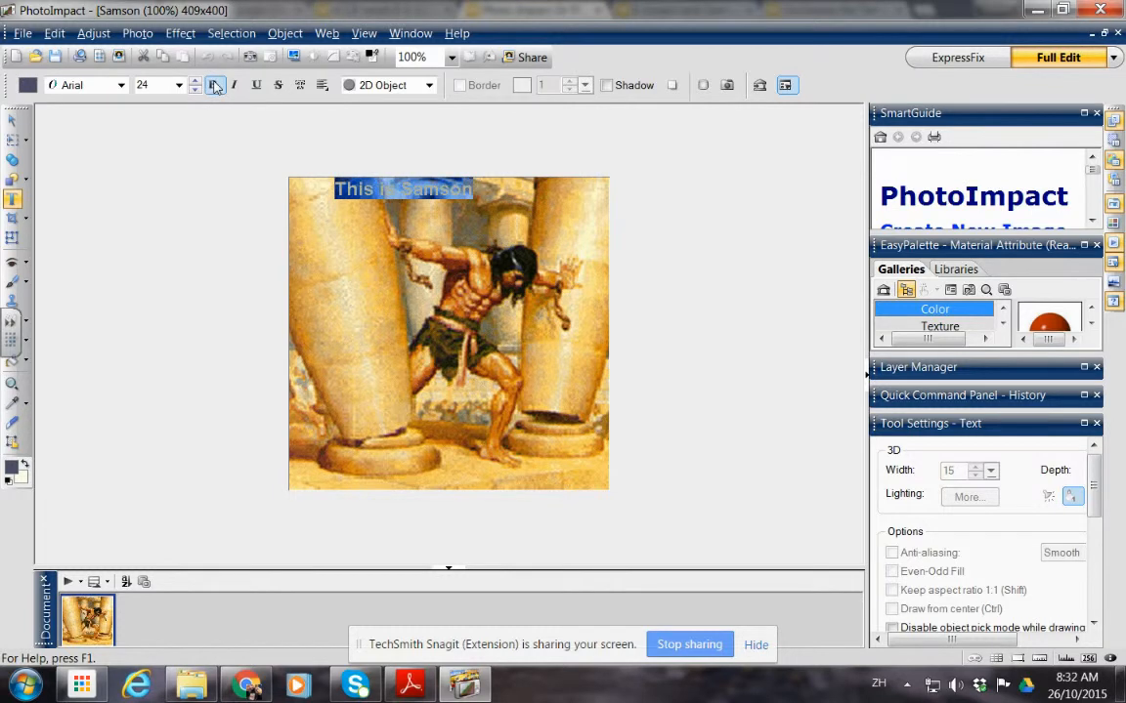
click(213, 86)
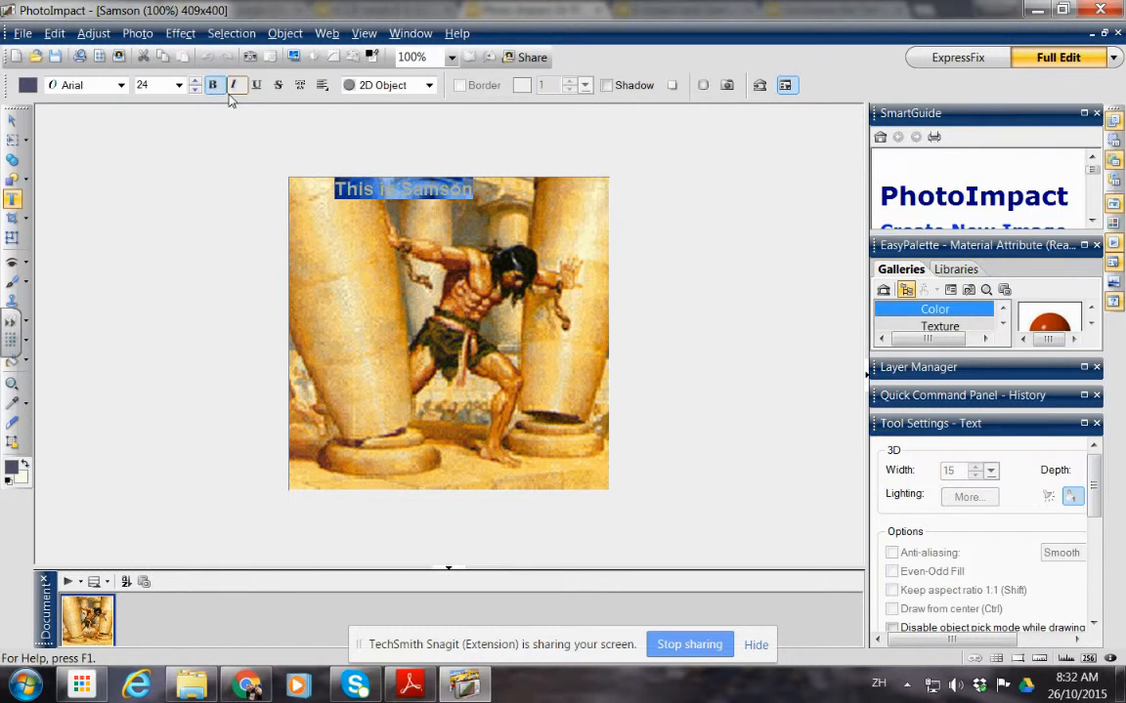
click(234, 86)
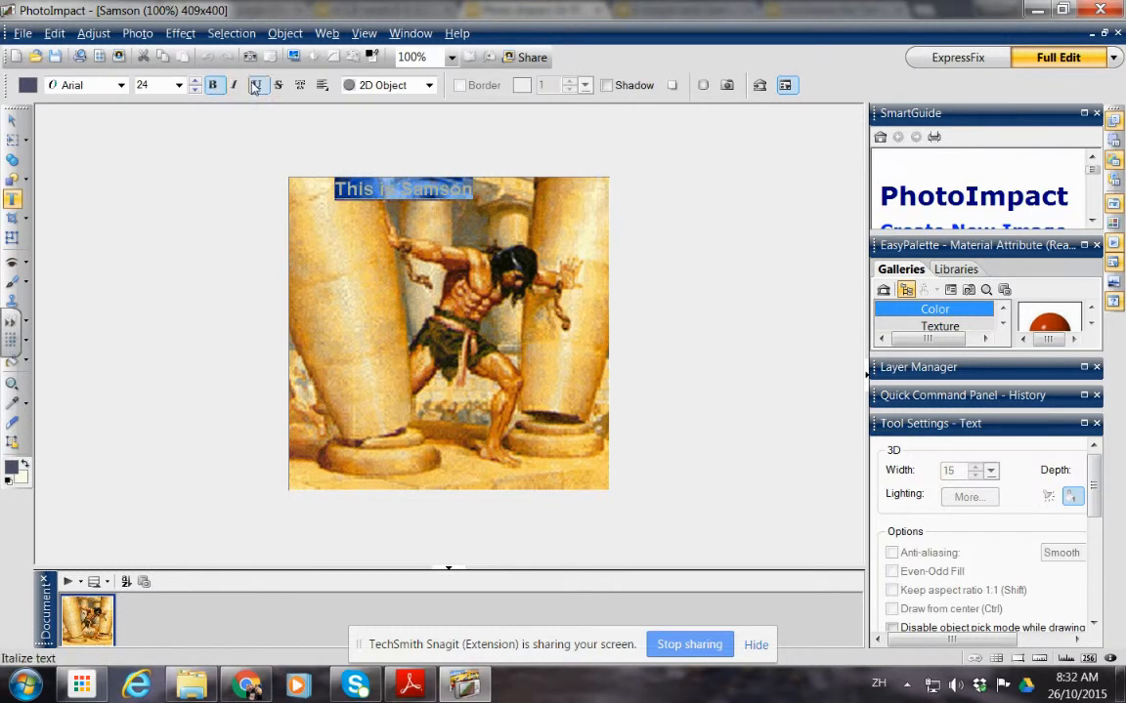
click(258, 86)
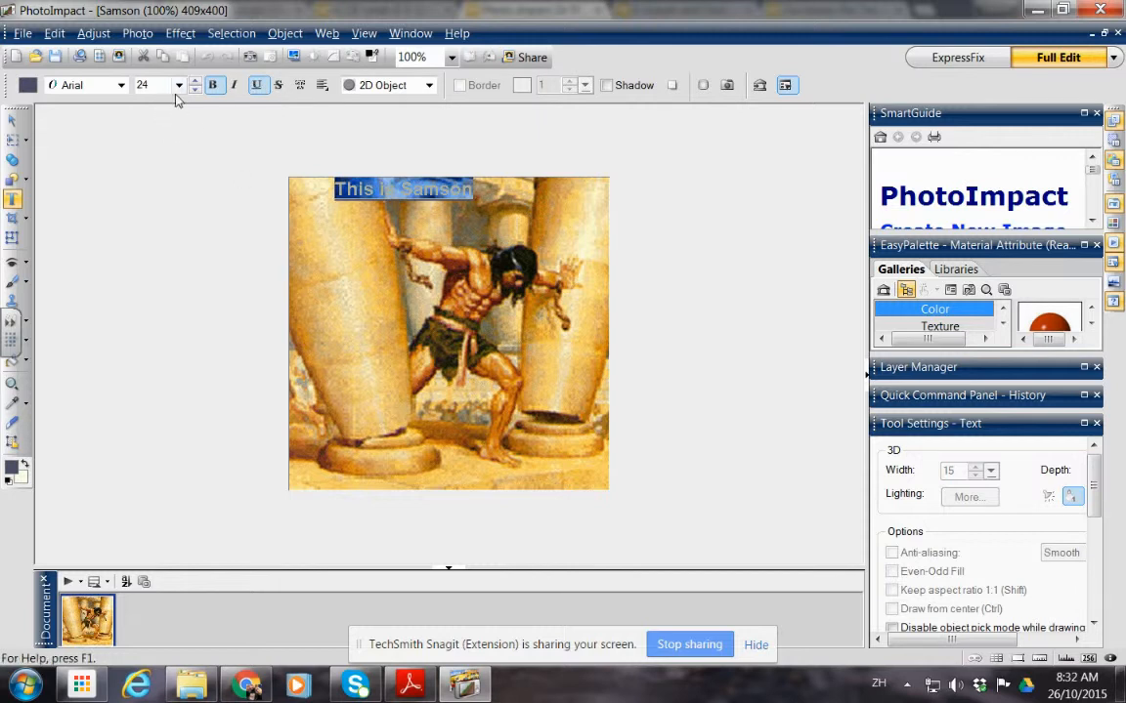
click(180, 86)
text(W)
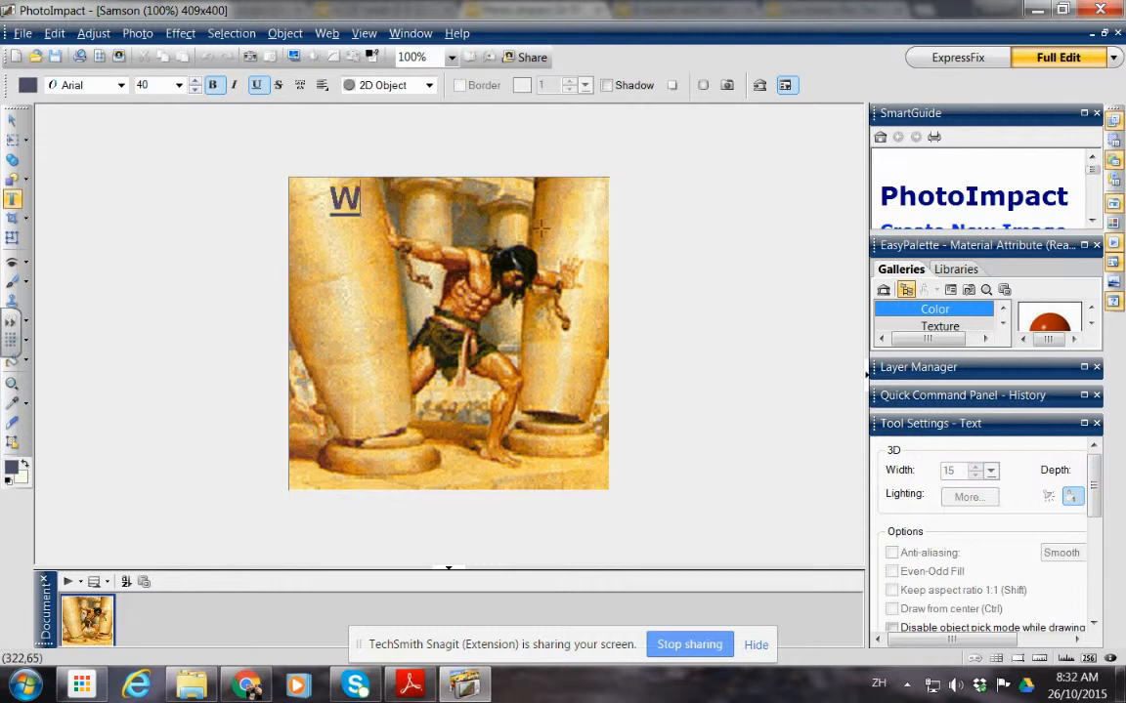
Step: Retype the caption as 'What a strong guy!'
text(hat a)
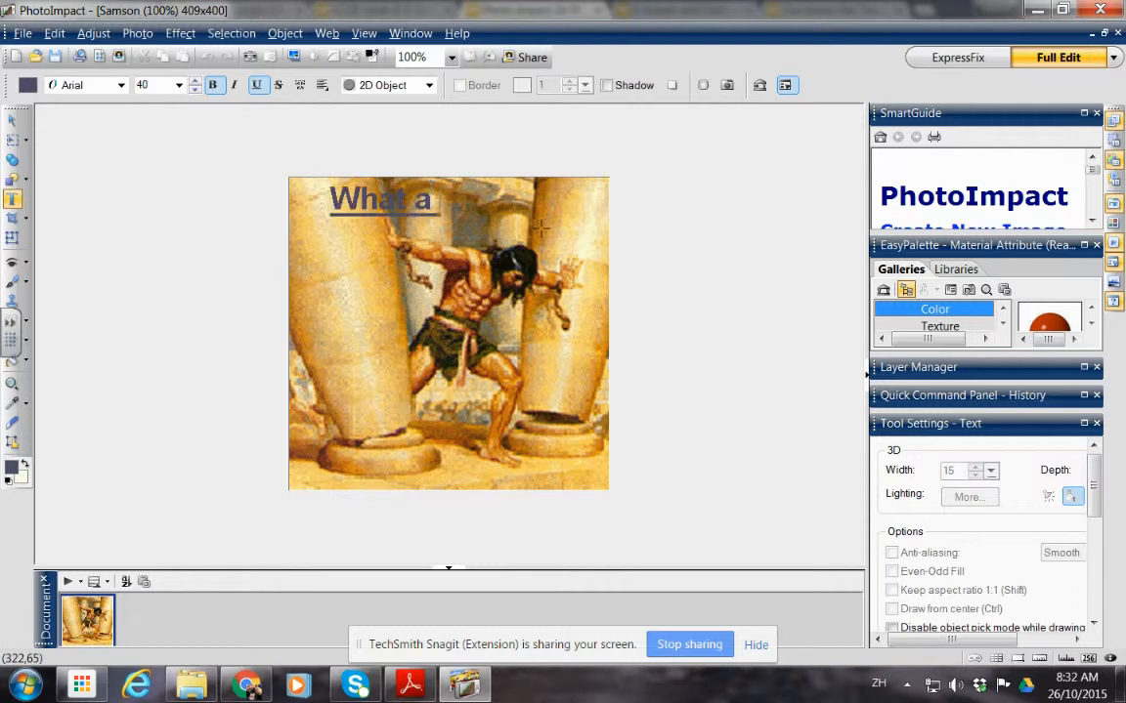
text(stron)
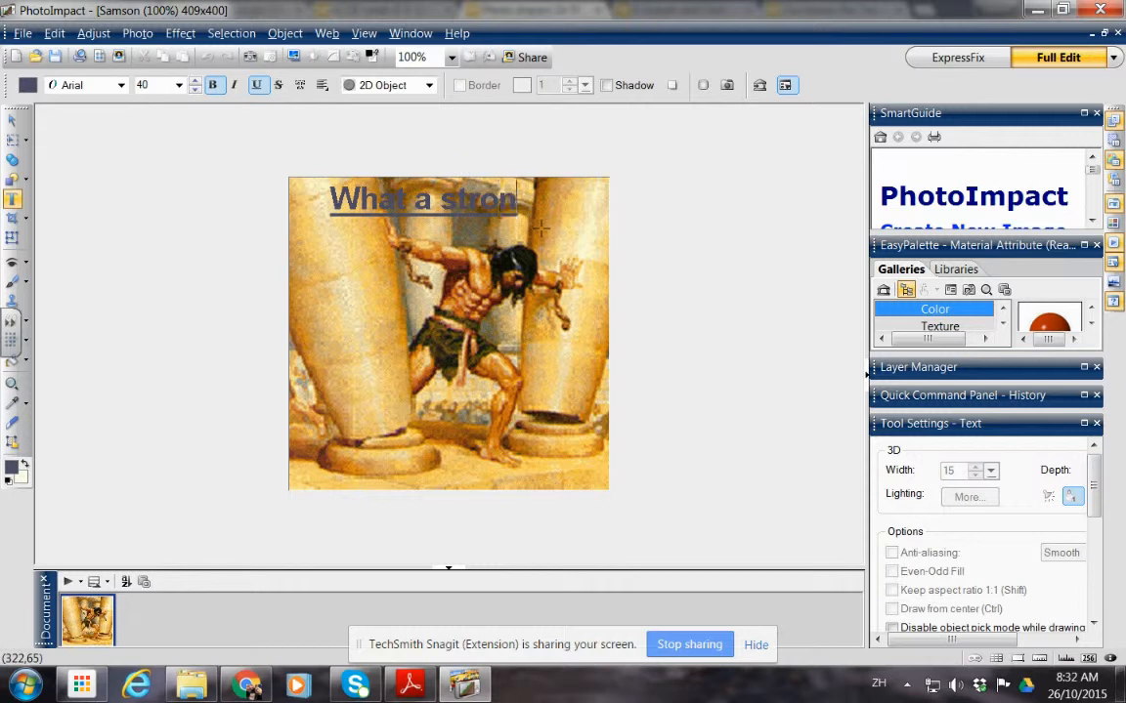
text(g g)
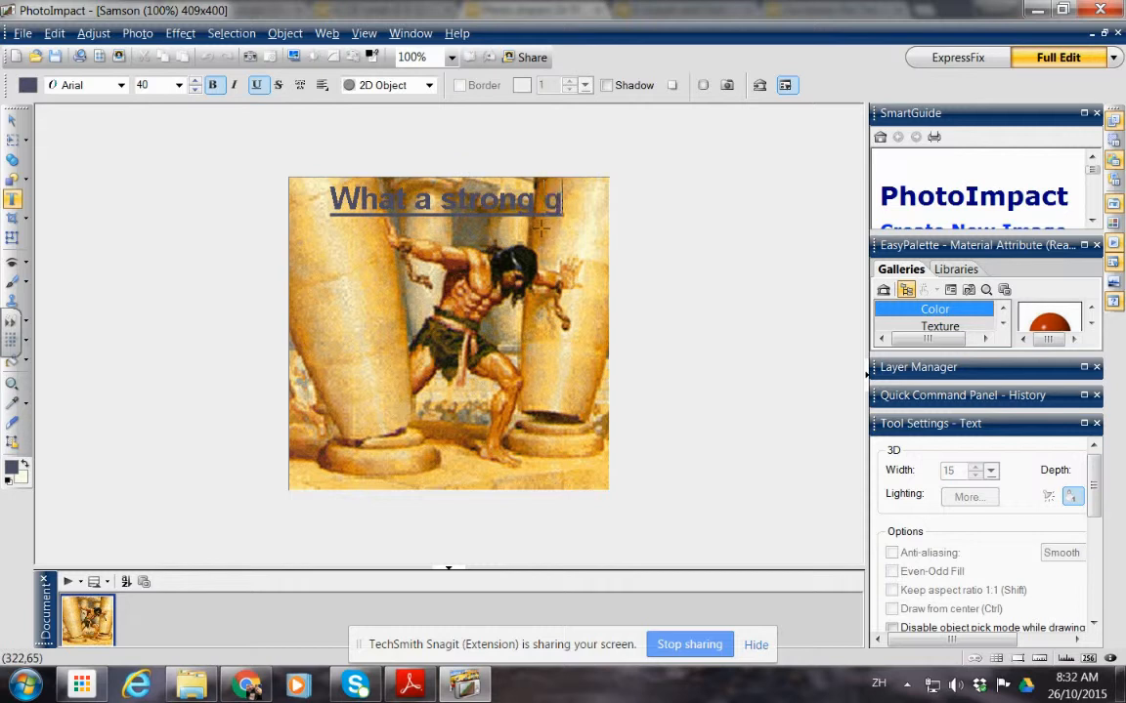
text(uy!)
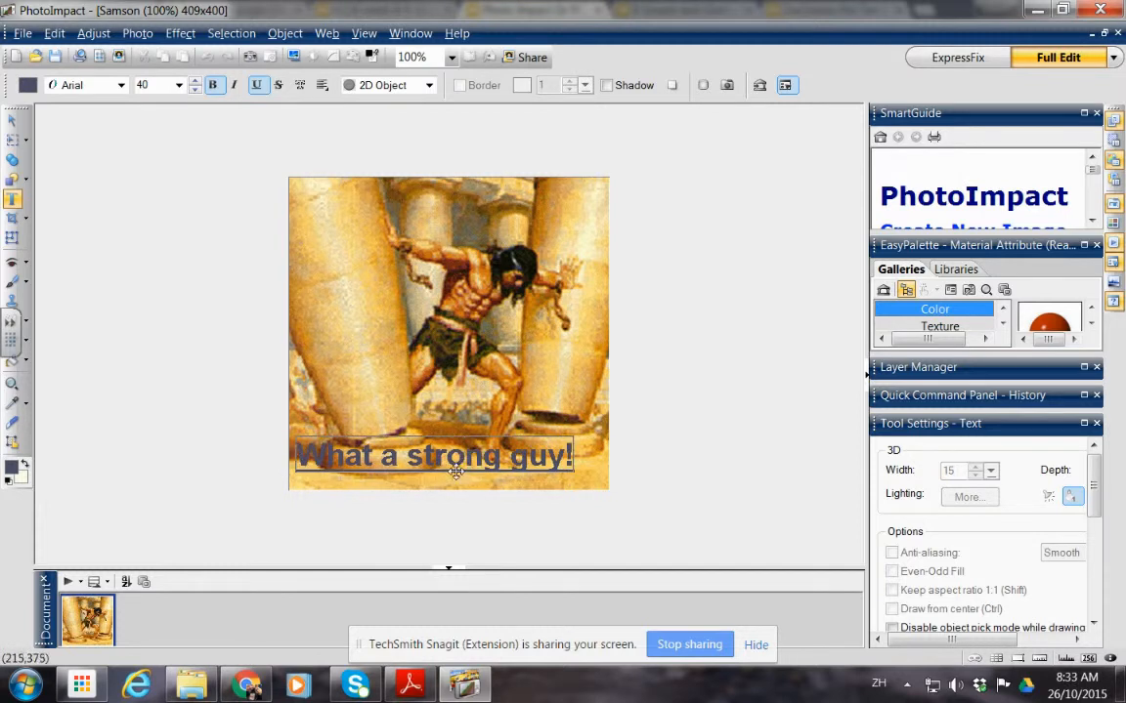
double_click(454, 455)
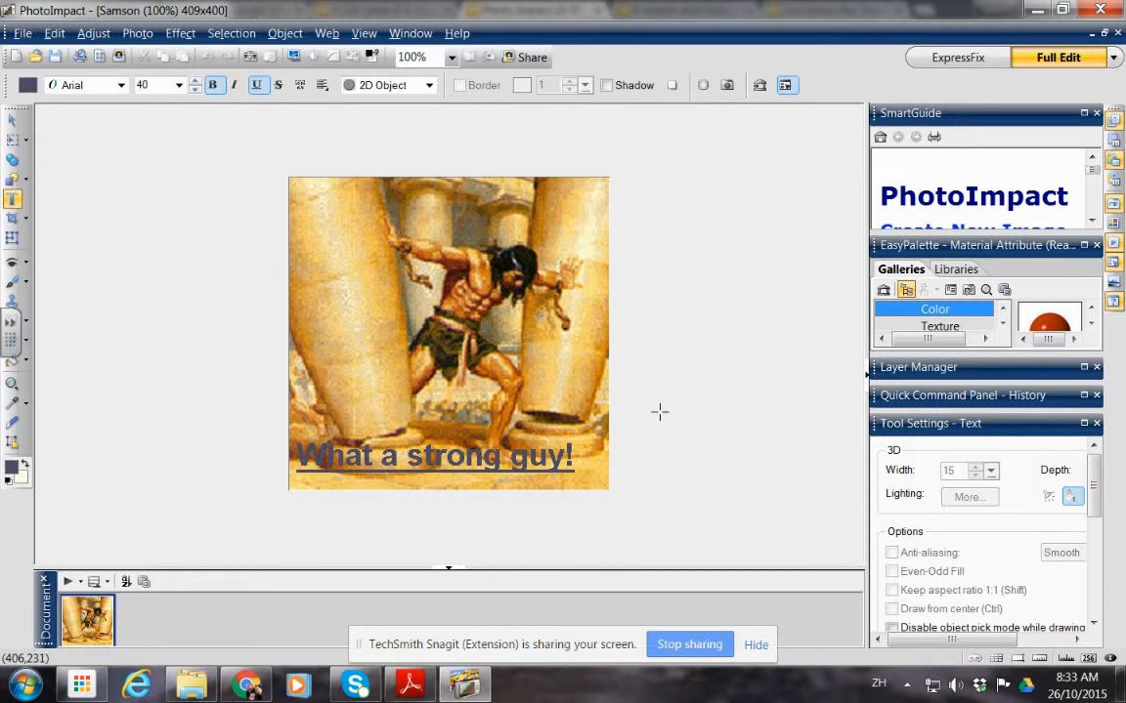
mouse_move(680, 584)
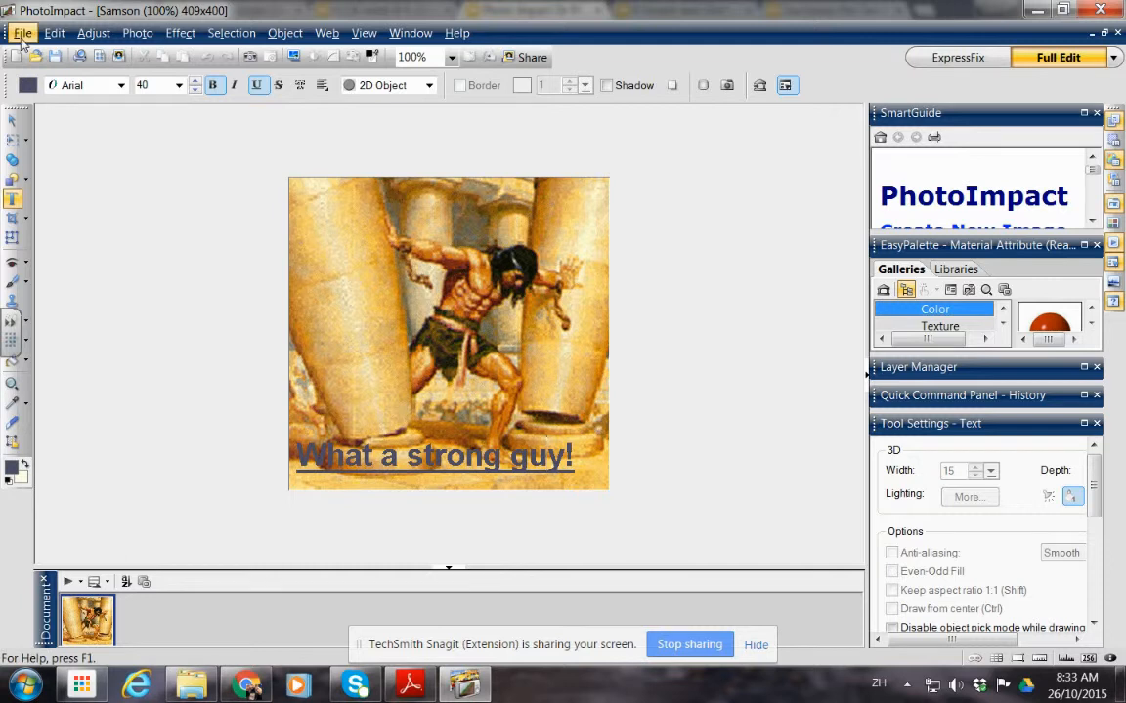
Step: Save the image as Samson in GIF format, accepting optimization and merging the caption
click(22, 31)
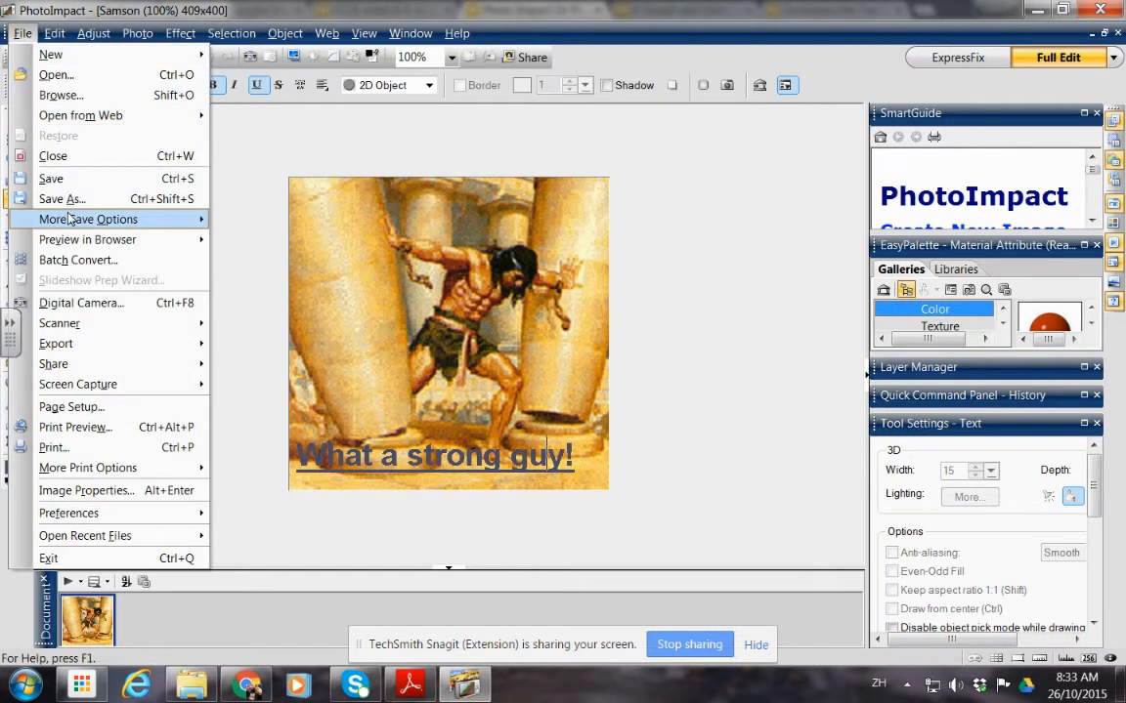
click(63, 199)
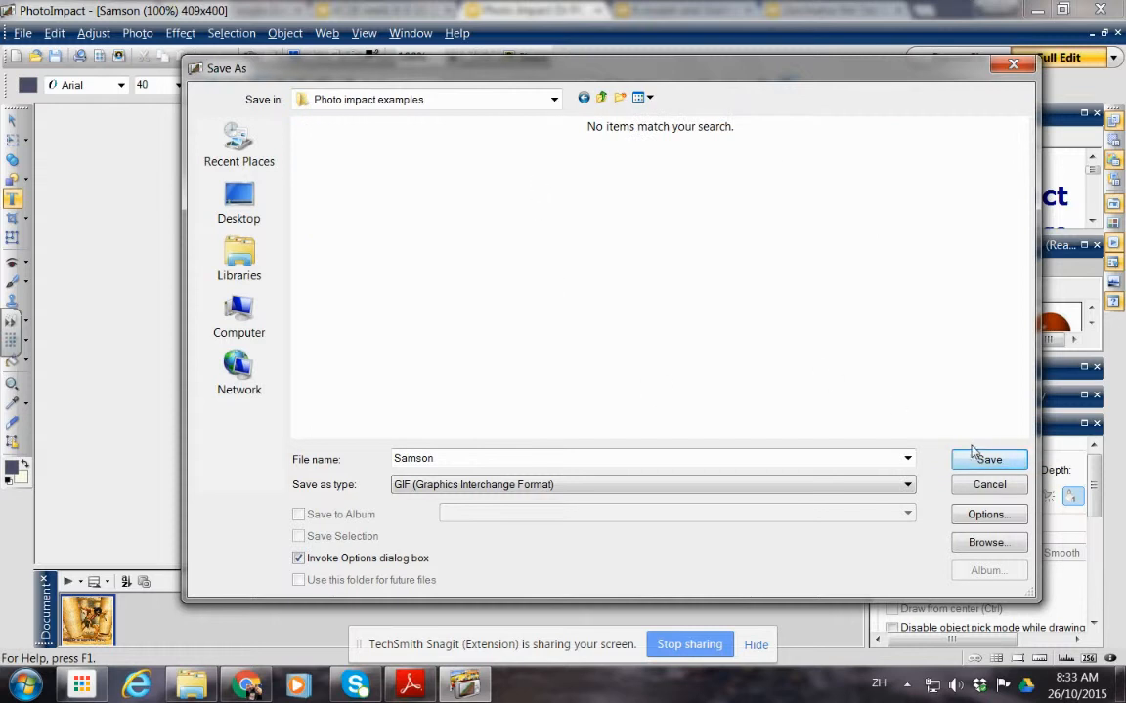
click(989, 459)
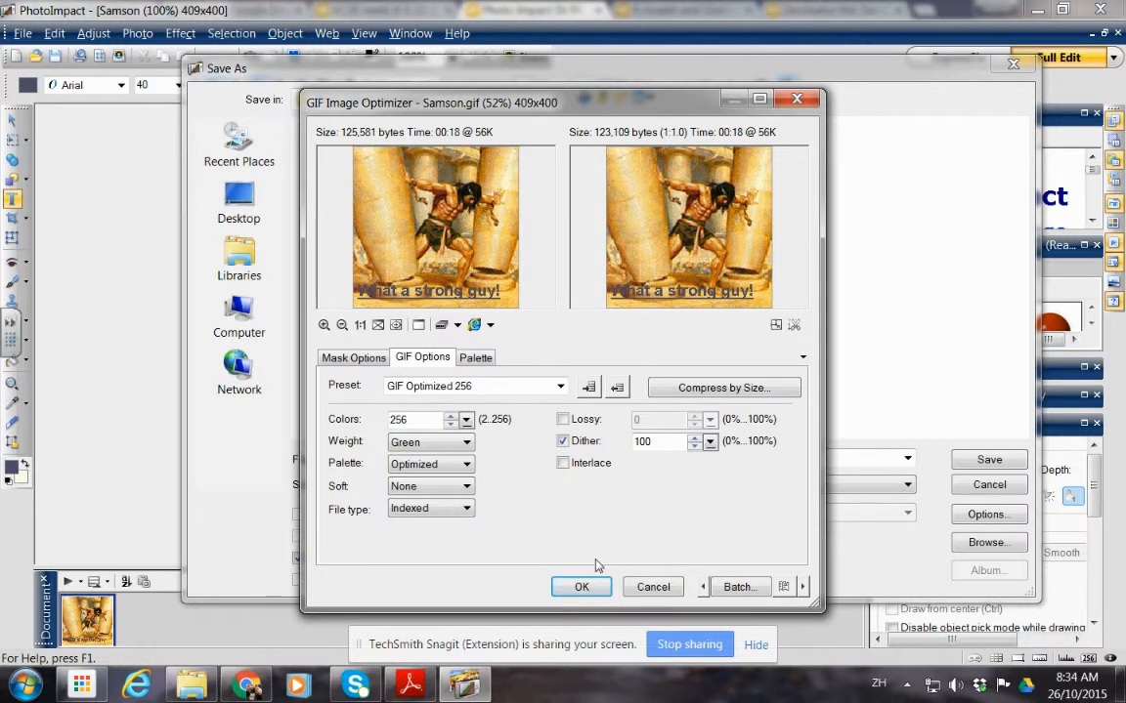
click(582, 587)
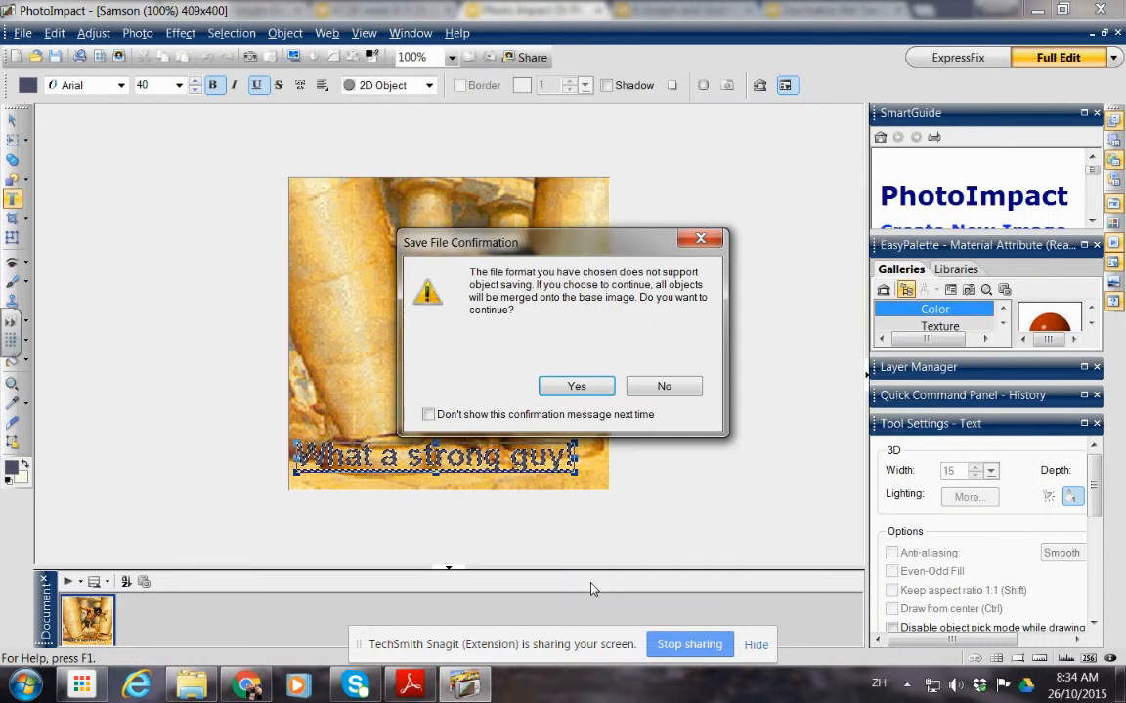
click(575, 387)
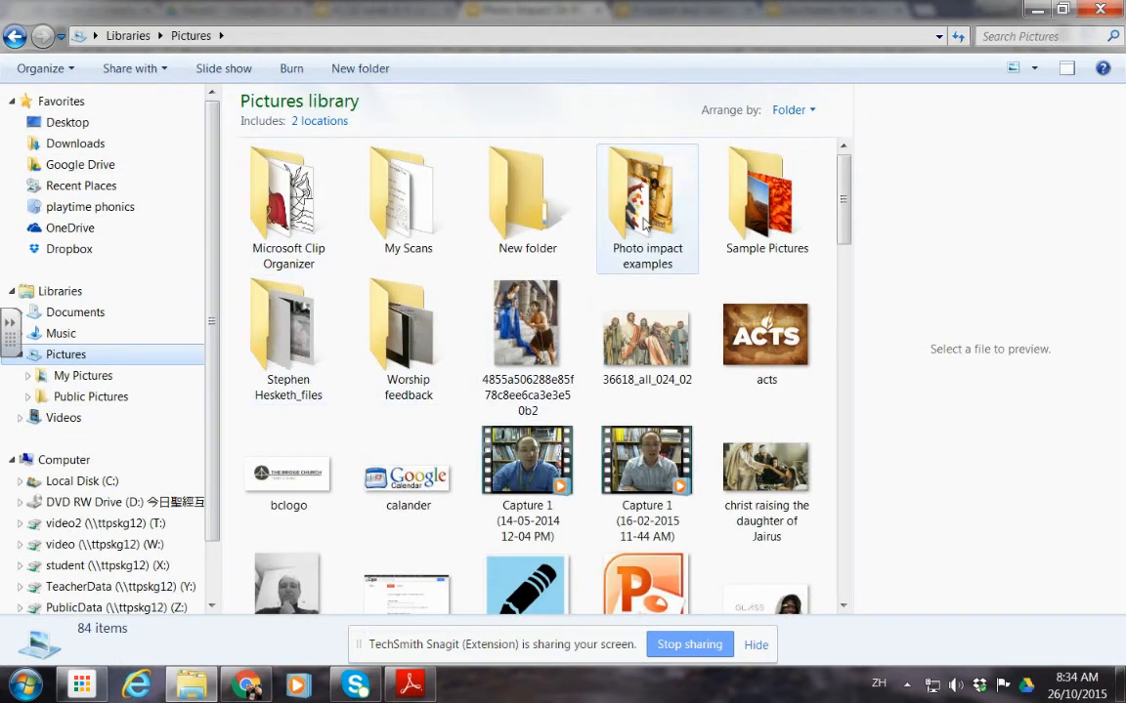
Step: Open the Photo impact examples folder to reach the saved Samson.gif
double_click(647, 195)
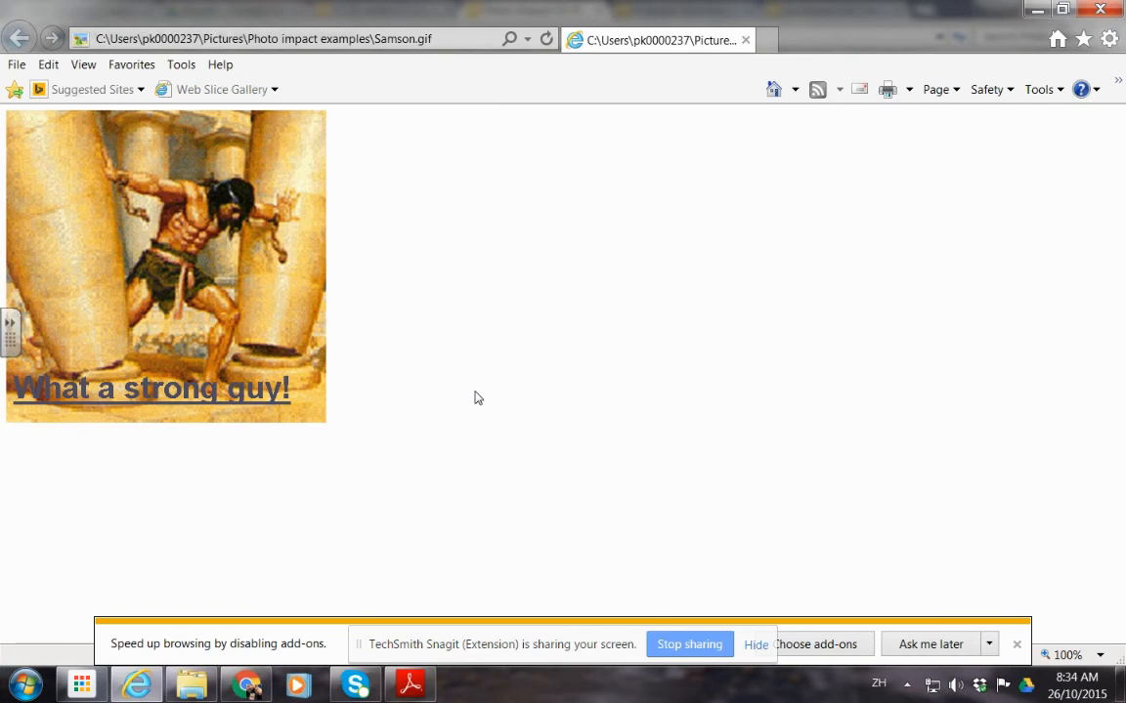
mouse_move(466, 422)
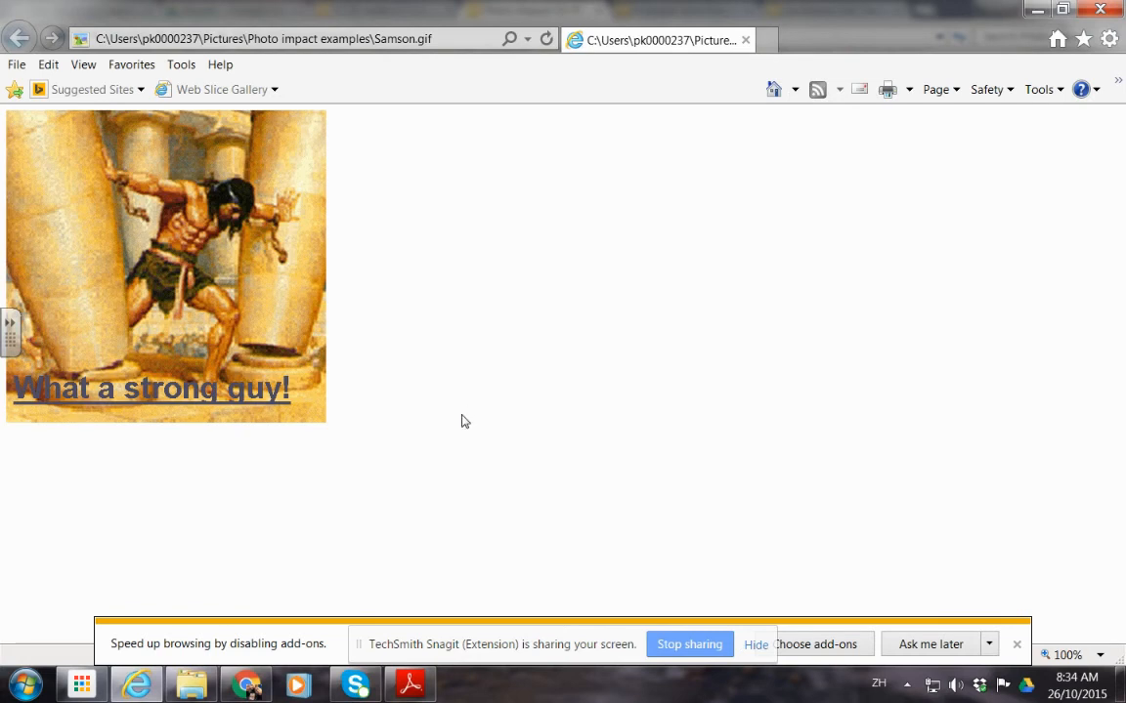